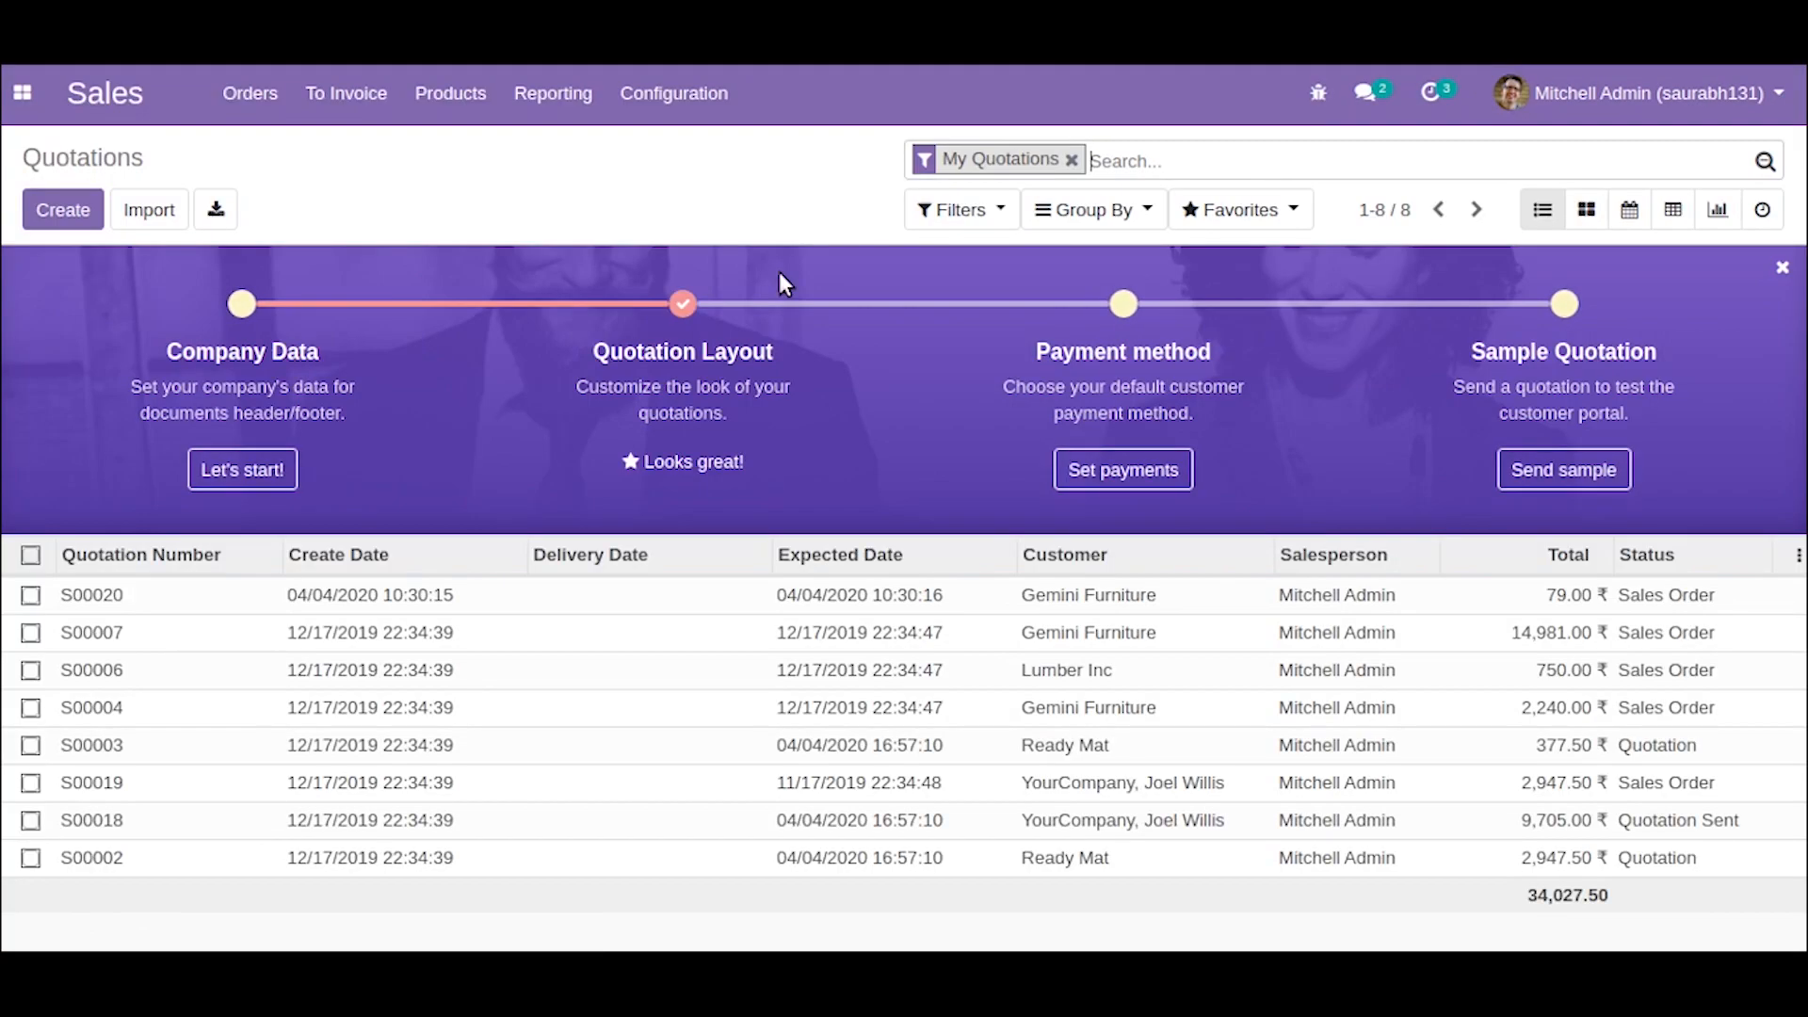
{"action": "mouse_move", "coordinate": [825, 276]}
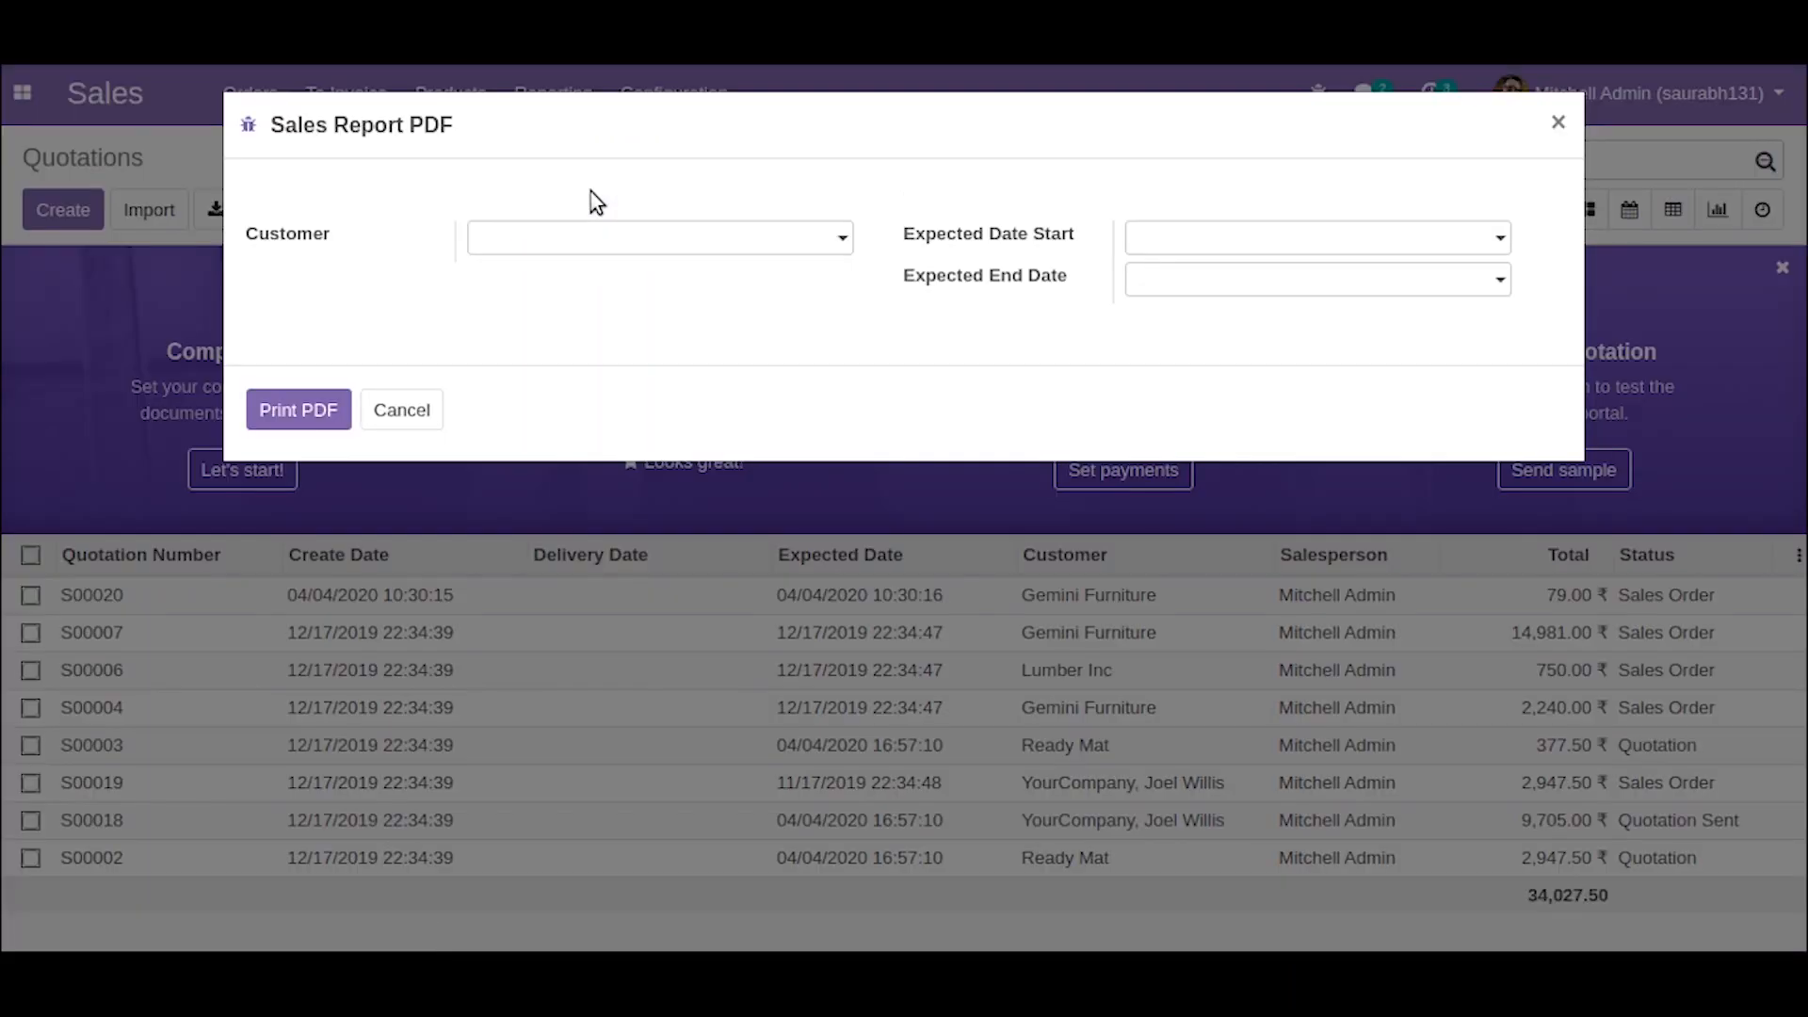
{"action": "mouse_move", "coordinate": [1067, 369]}
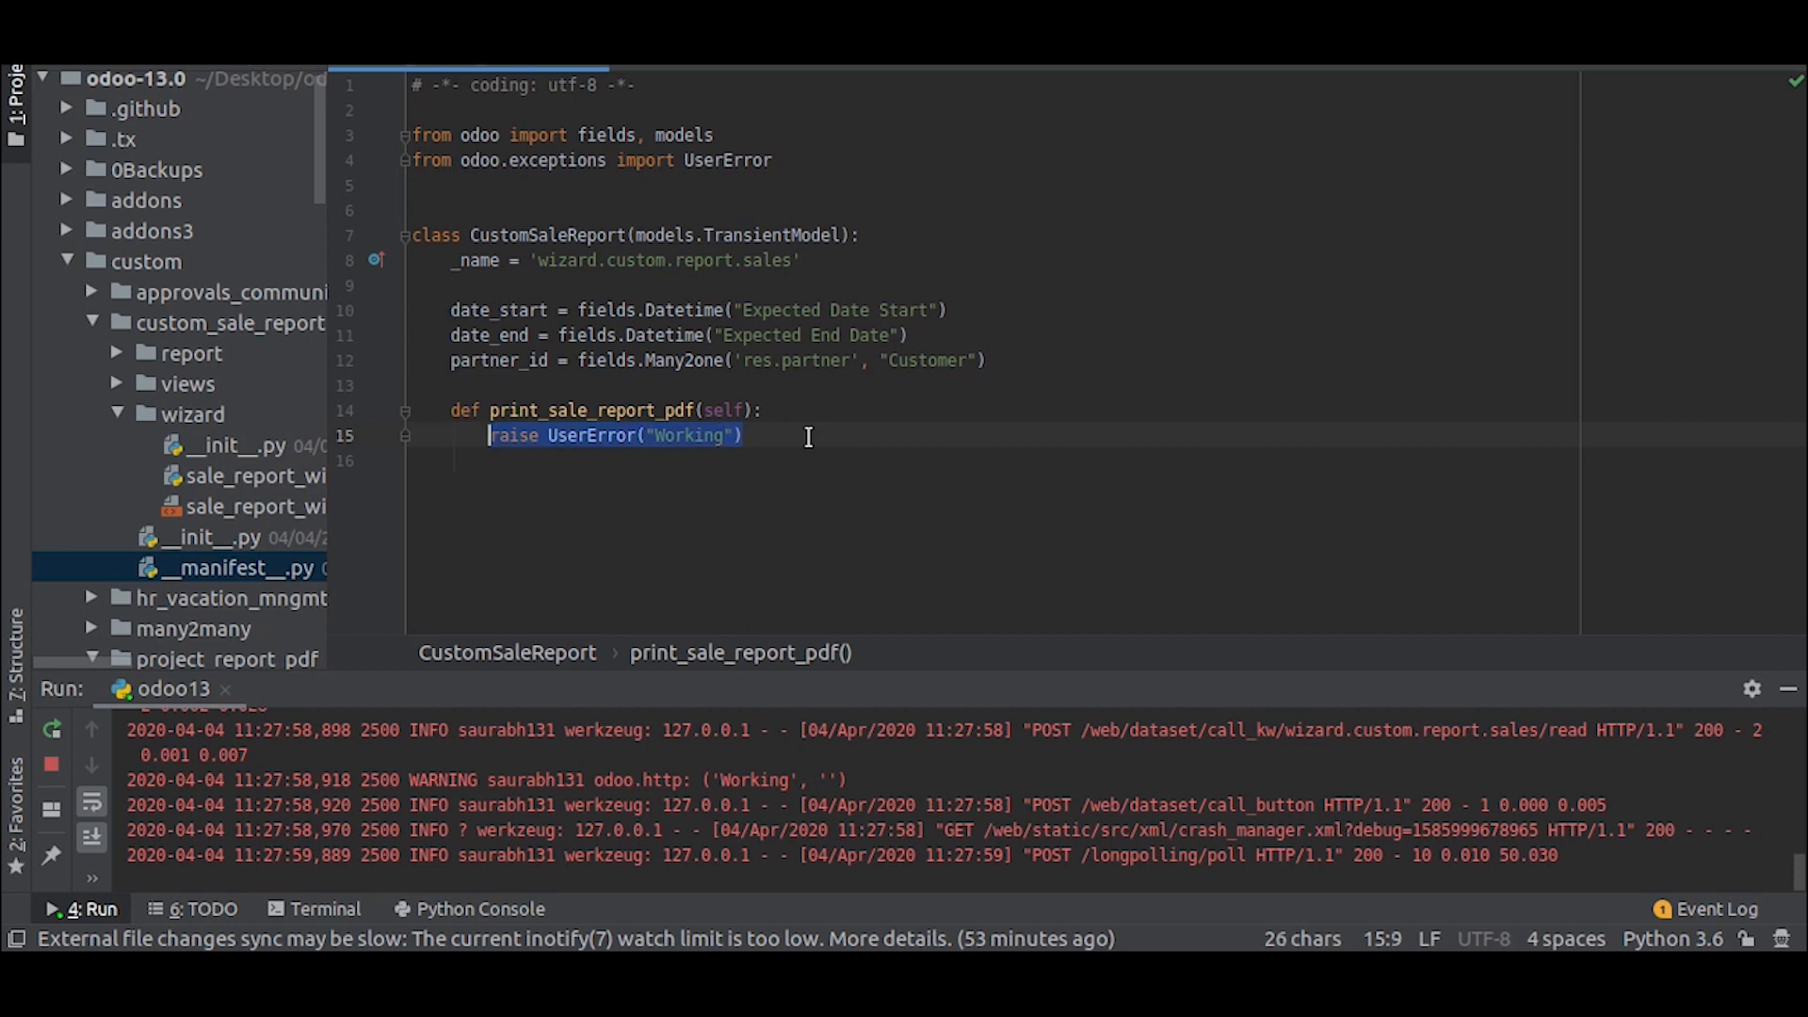
Delete the raise UserError test line in print_sale_report_pdf.
{"action": "key", "text": "Delete"}
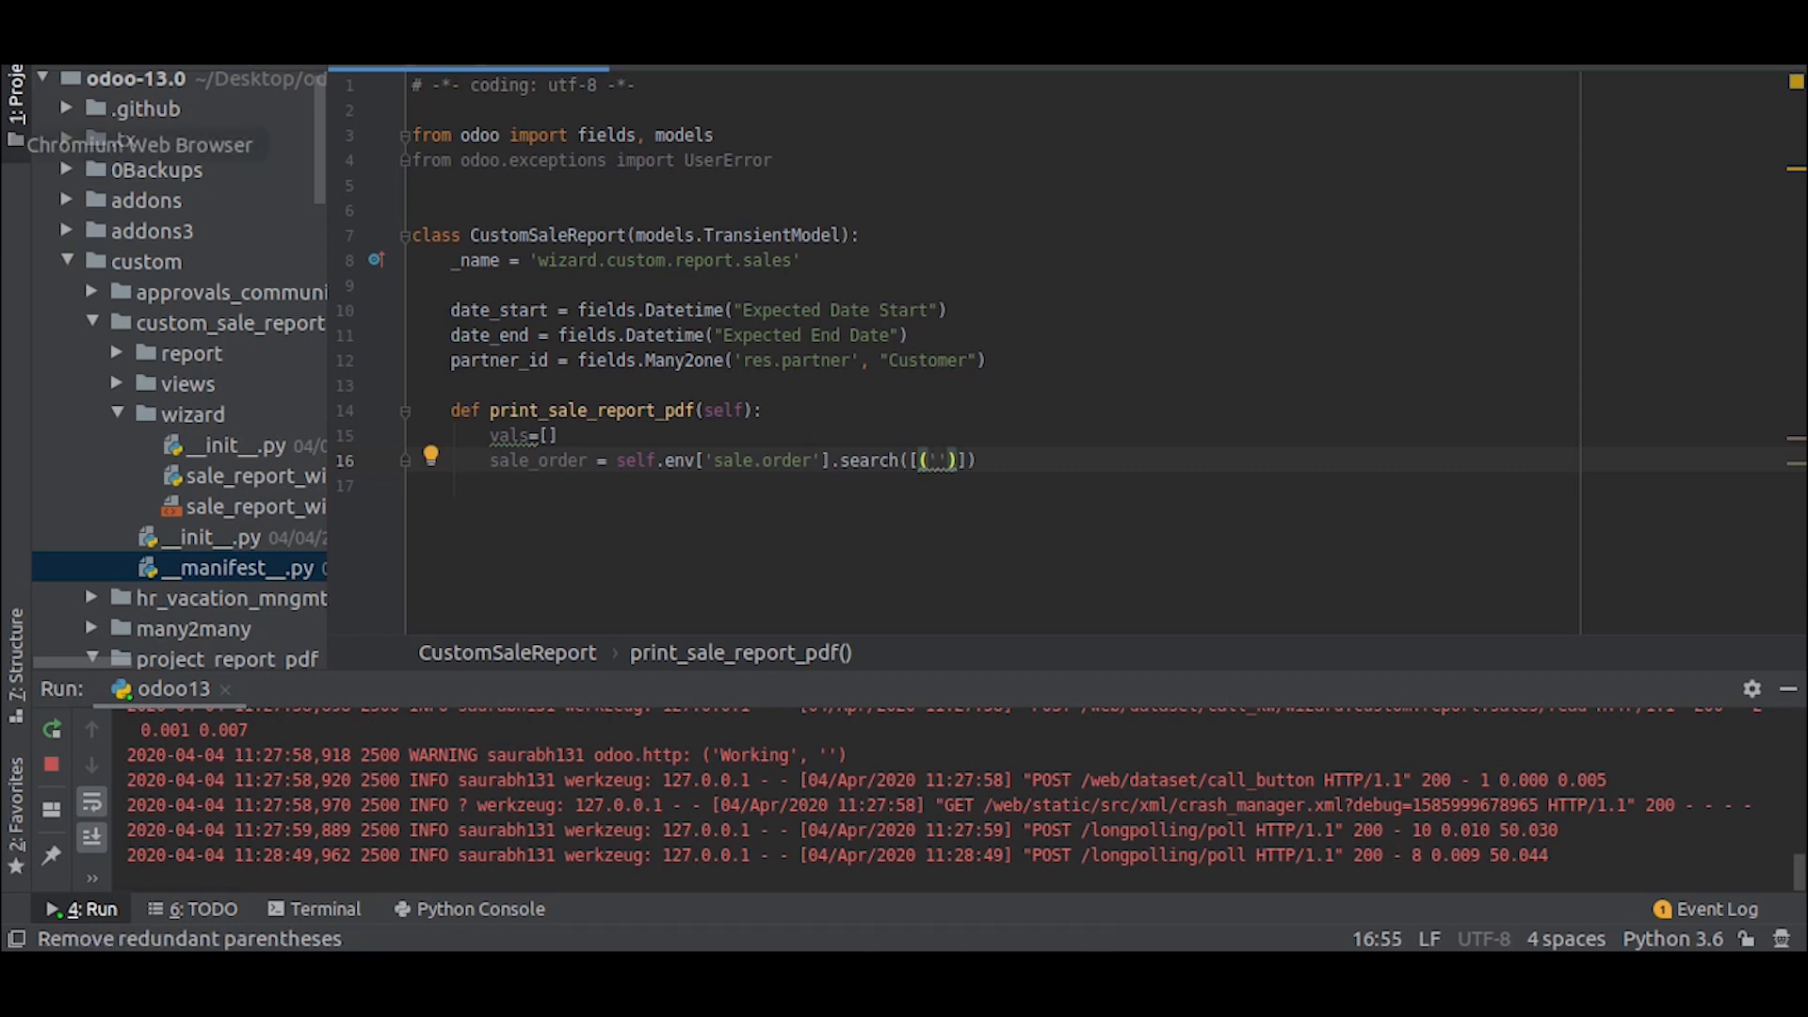
Launch the Sales Report PDF wizard from Sales Reporting.
{"action": "left_click", "coordinate": [553, 94]}
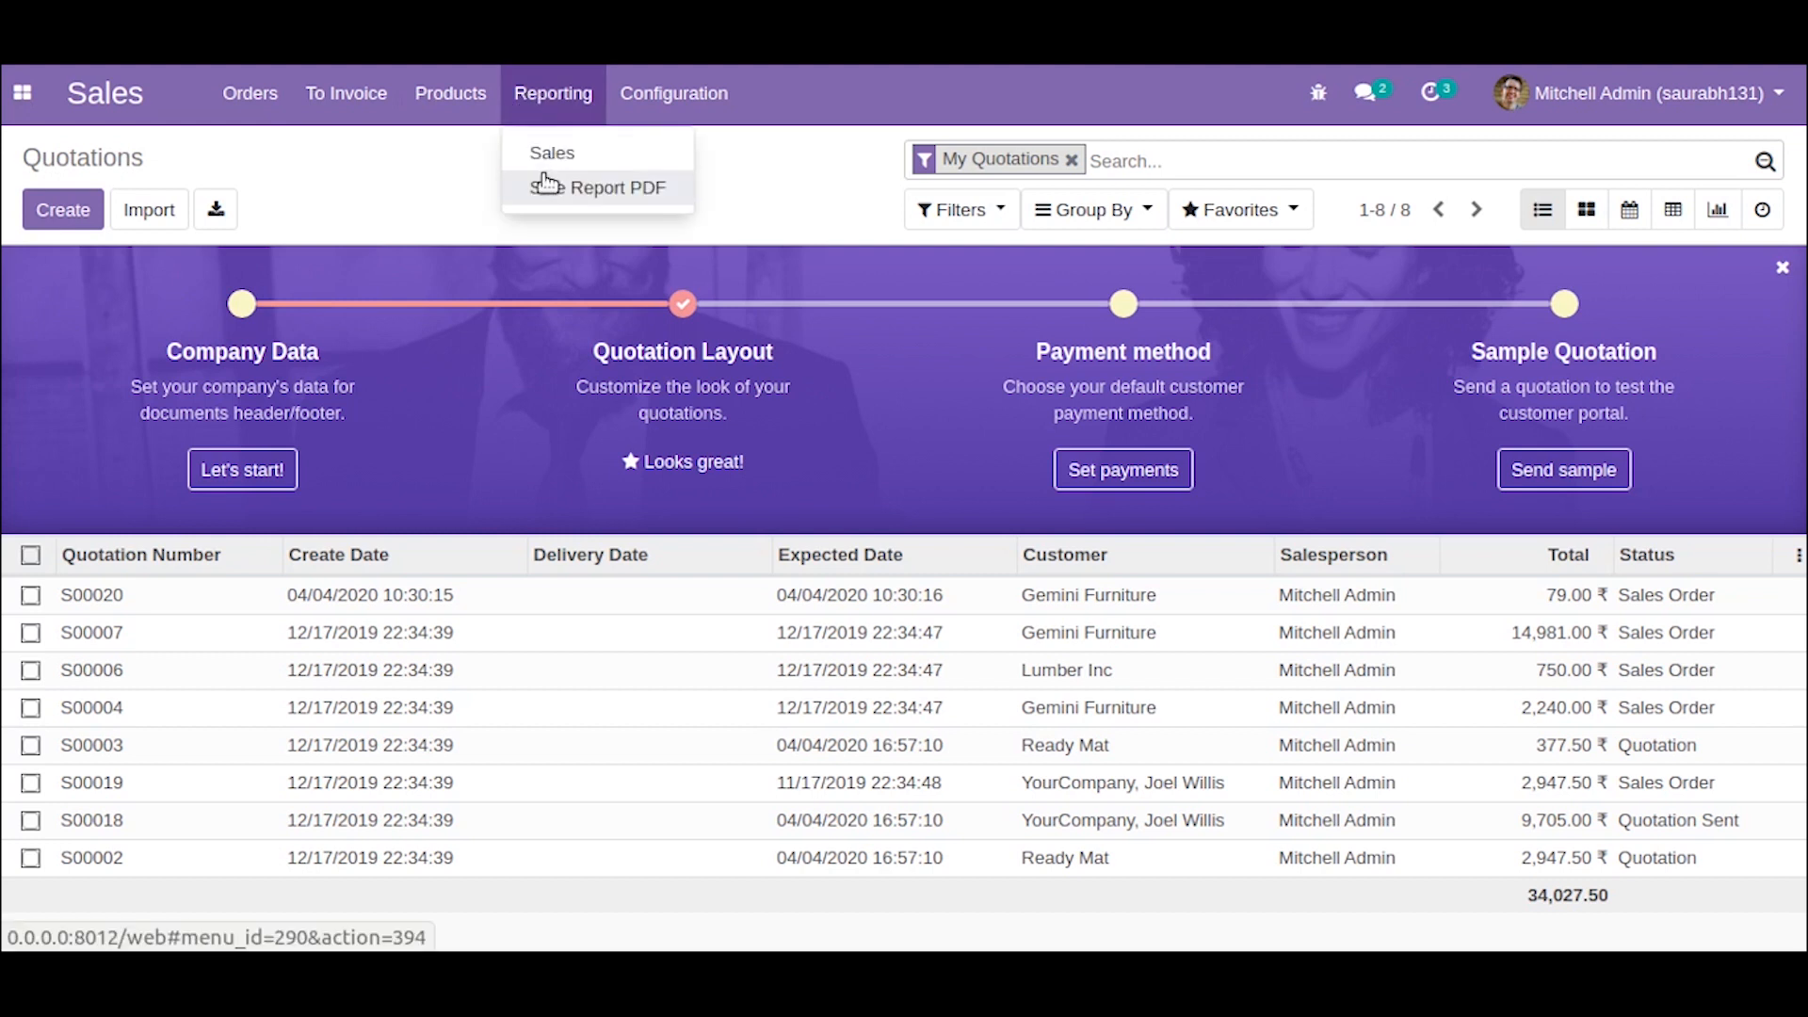
{"action": "left_click", "coordinate": [608, 186]}
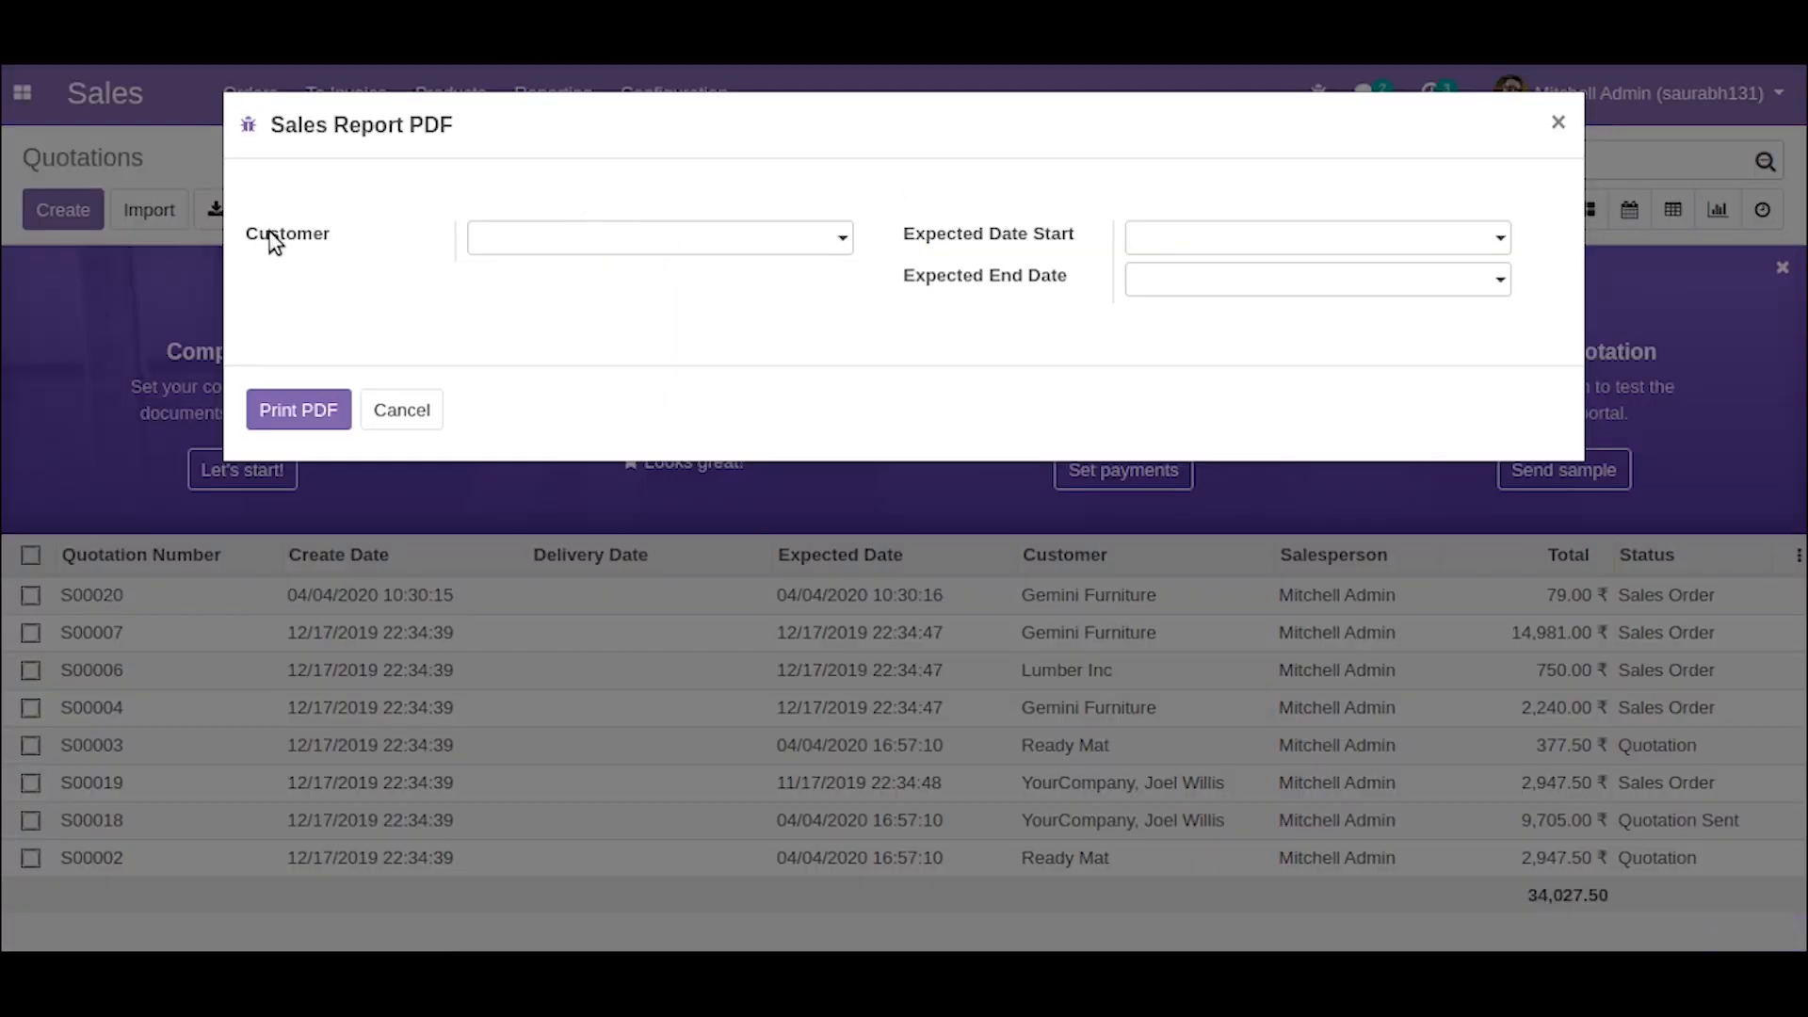
{"action": "mouse_move", "coordinate": [990, 256]}
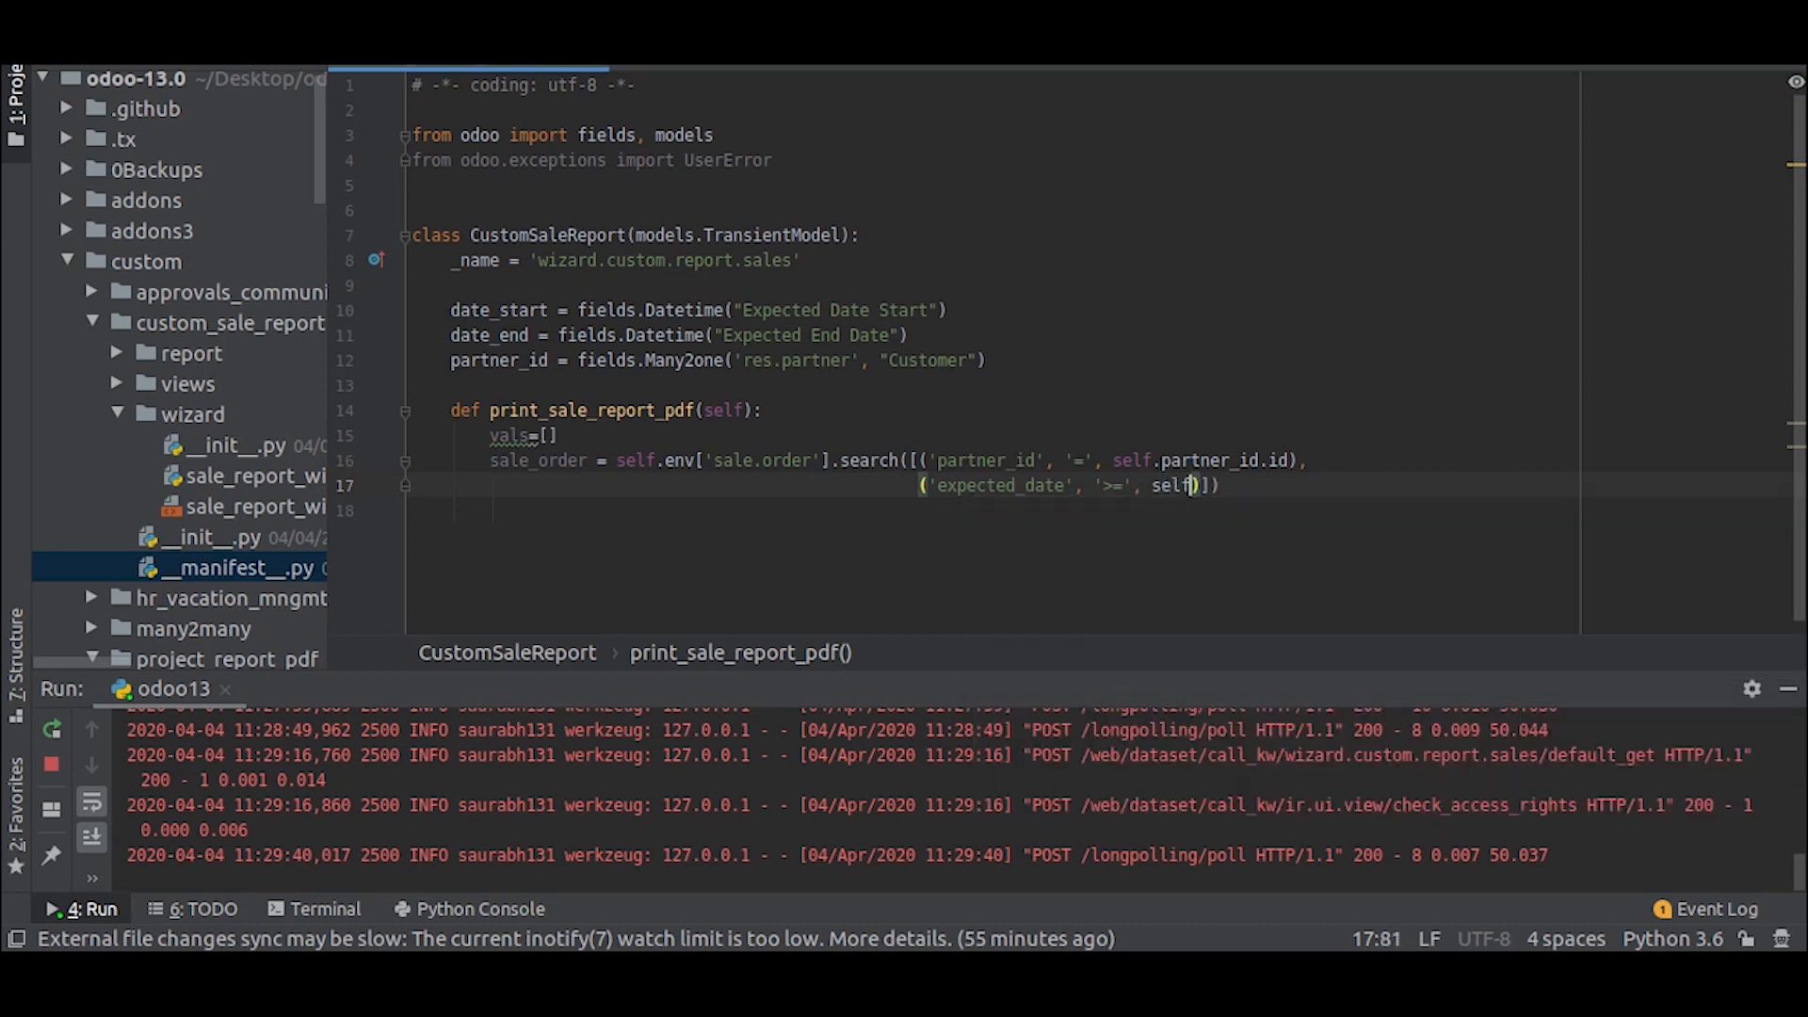
Filter sale.order by partner_id and expected_date between date_start and date_end.
{"action": "type", "text": ".date_start"}
{"action": "type", "text": "for order"}
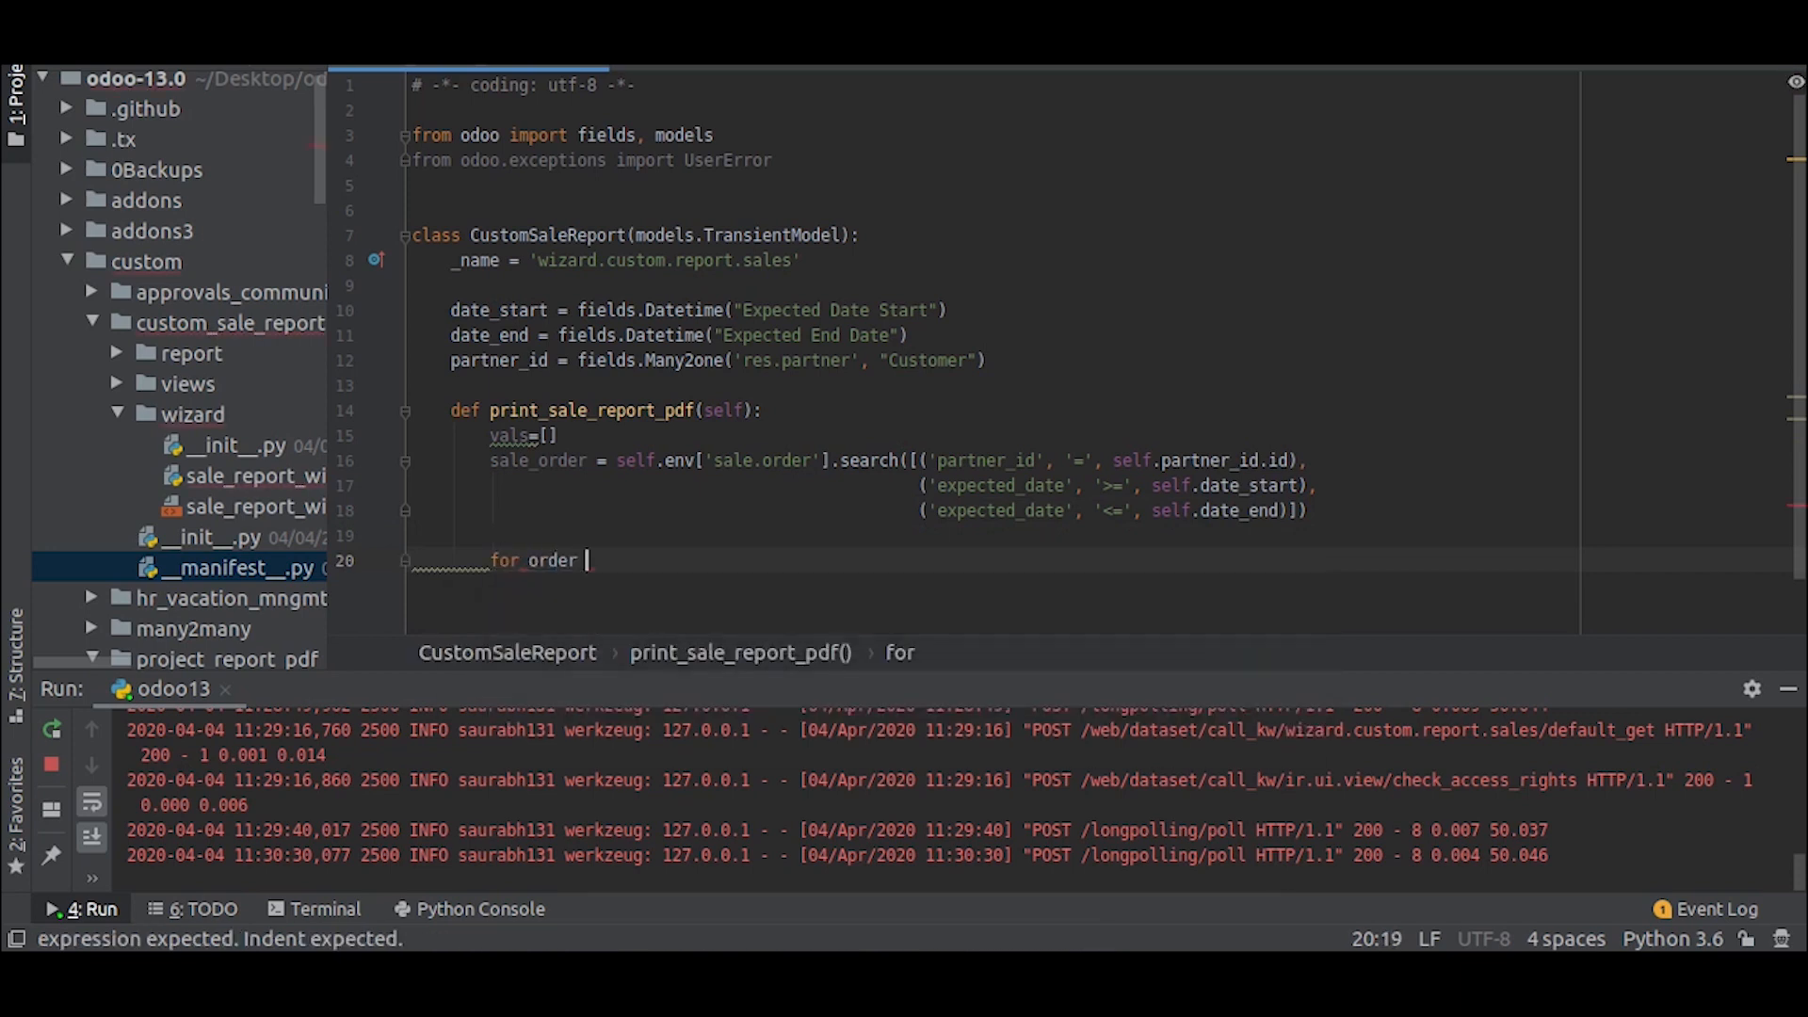
Loop over sale_order and begin vals.append for each order.
{"action": "type", "text": "in sale_order:"}
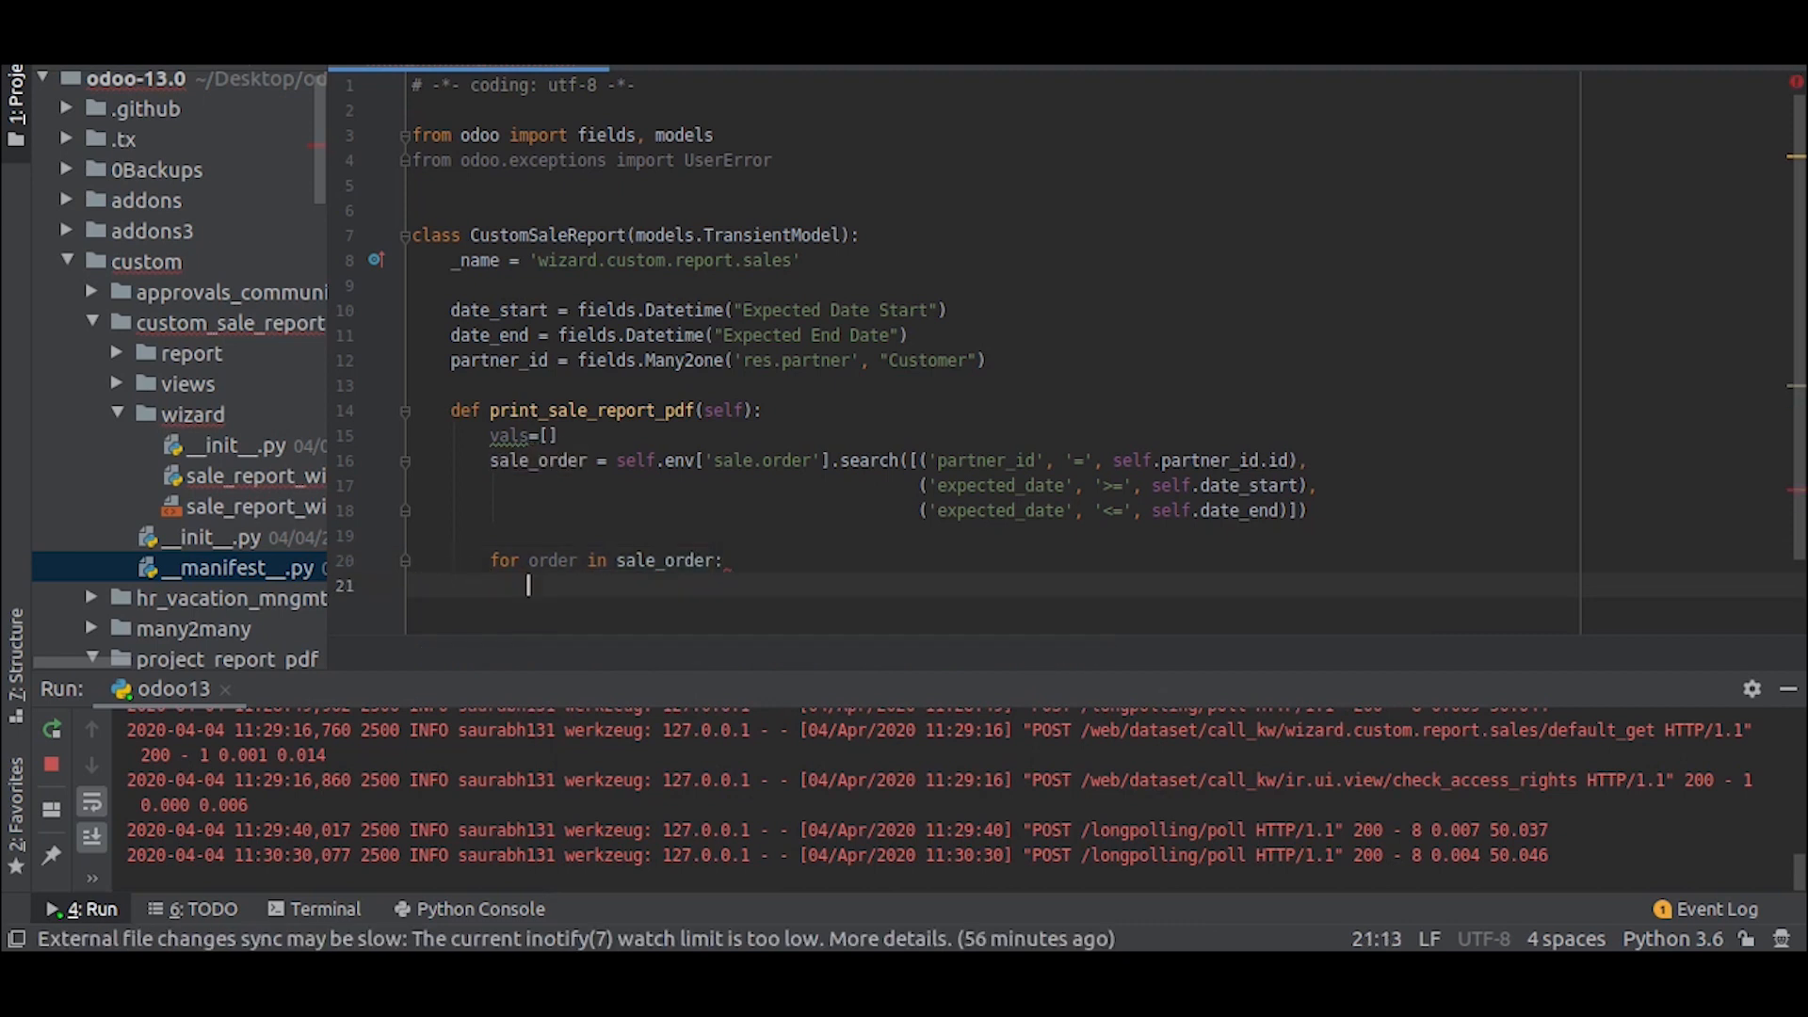
{"action": "type", "text": "vals.append"}
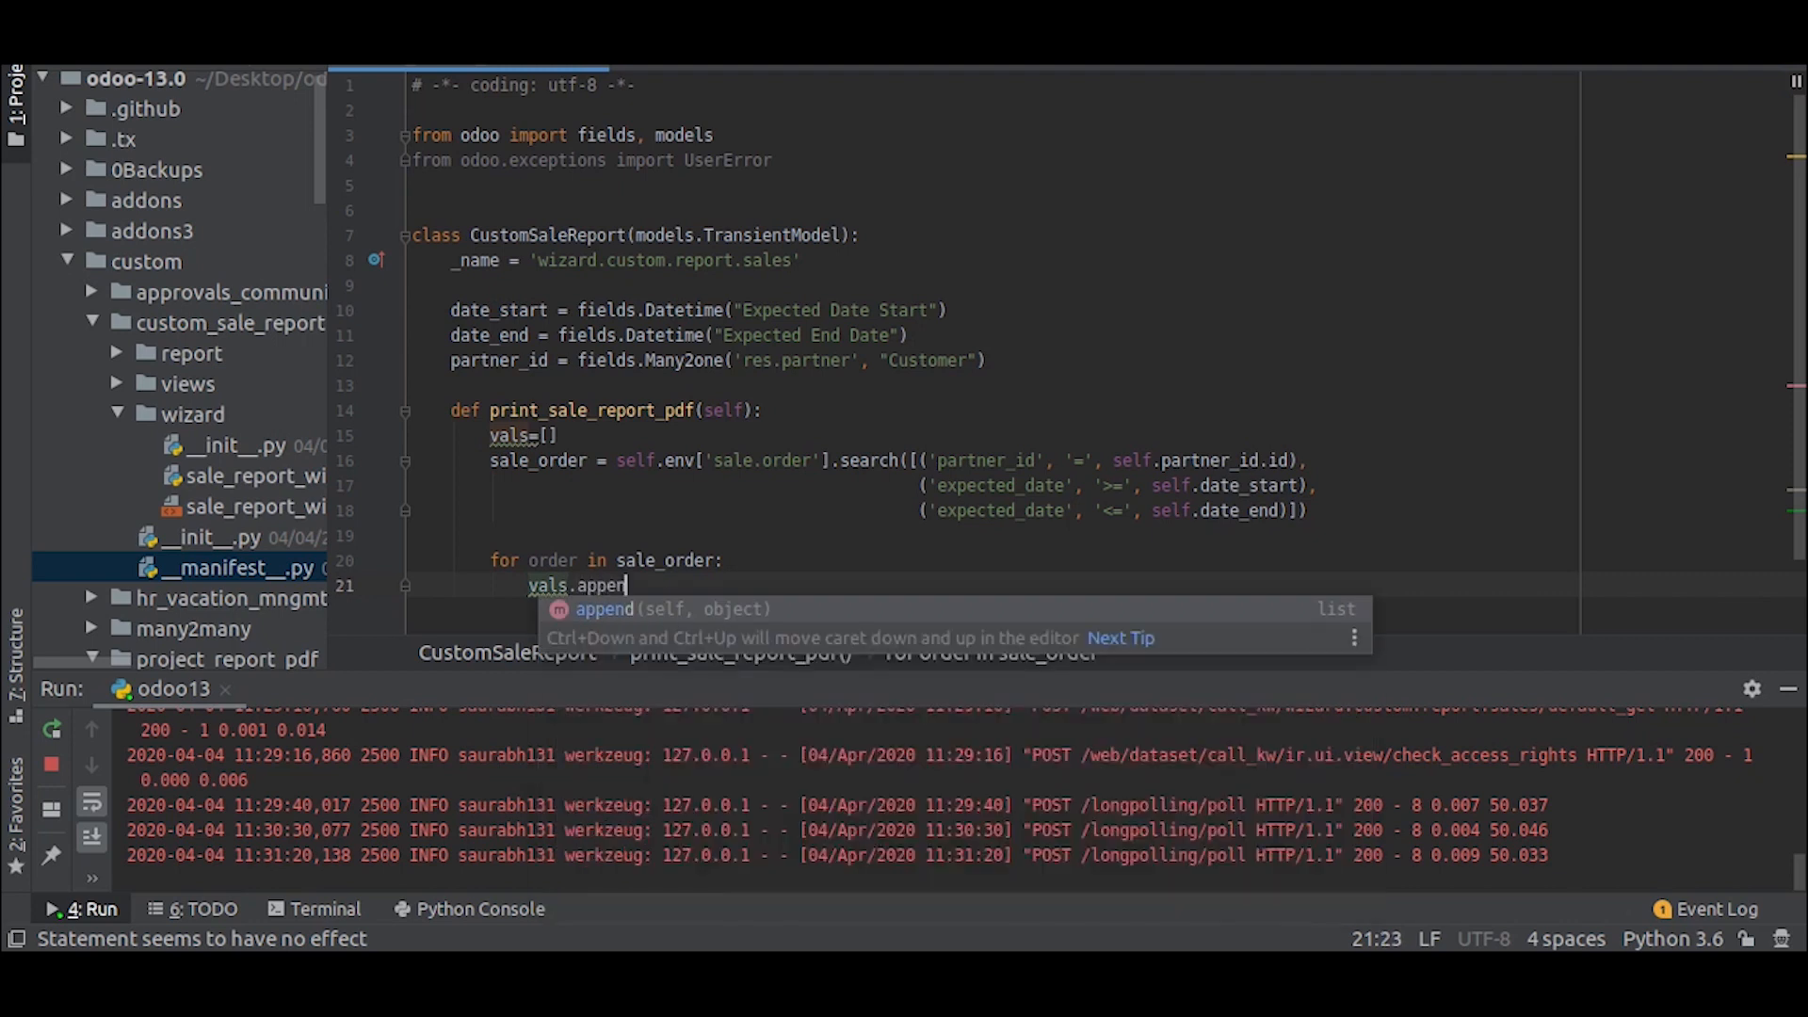
{"action": "type", "text": "d"}
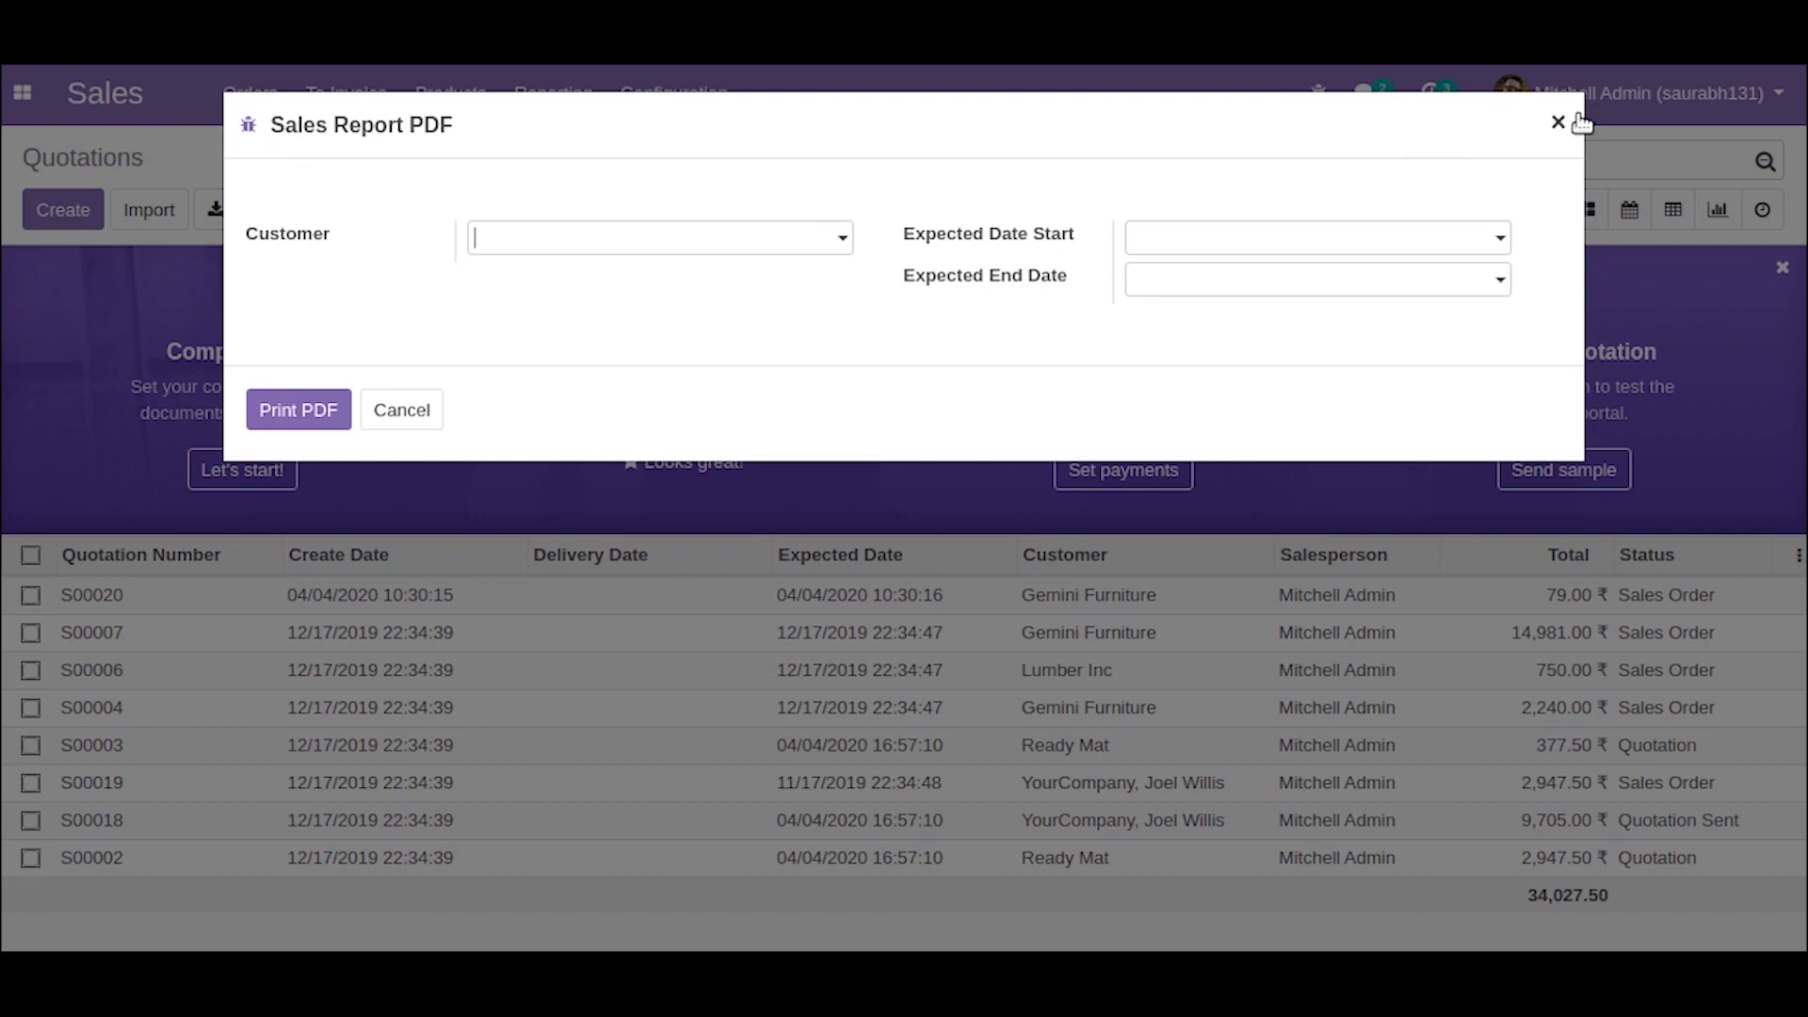
Dismiss the Sales Report PDF dialog, returning to the Quotations list.
{"action": "left_click", "coordinate": [1558, 122]}
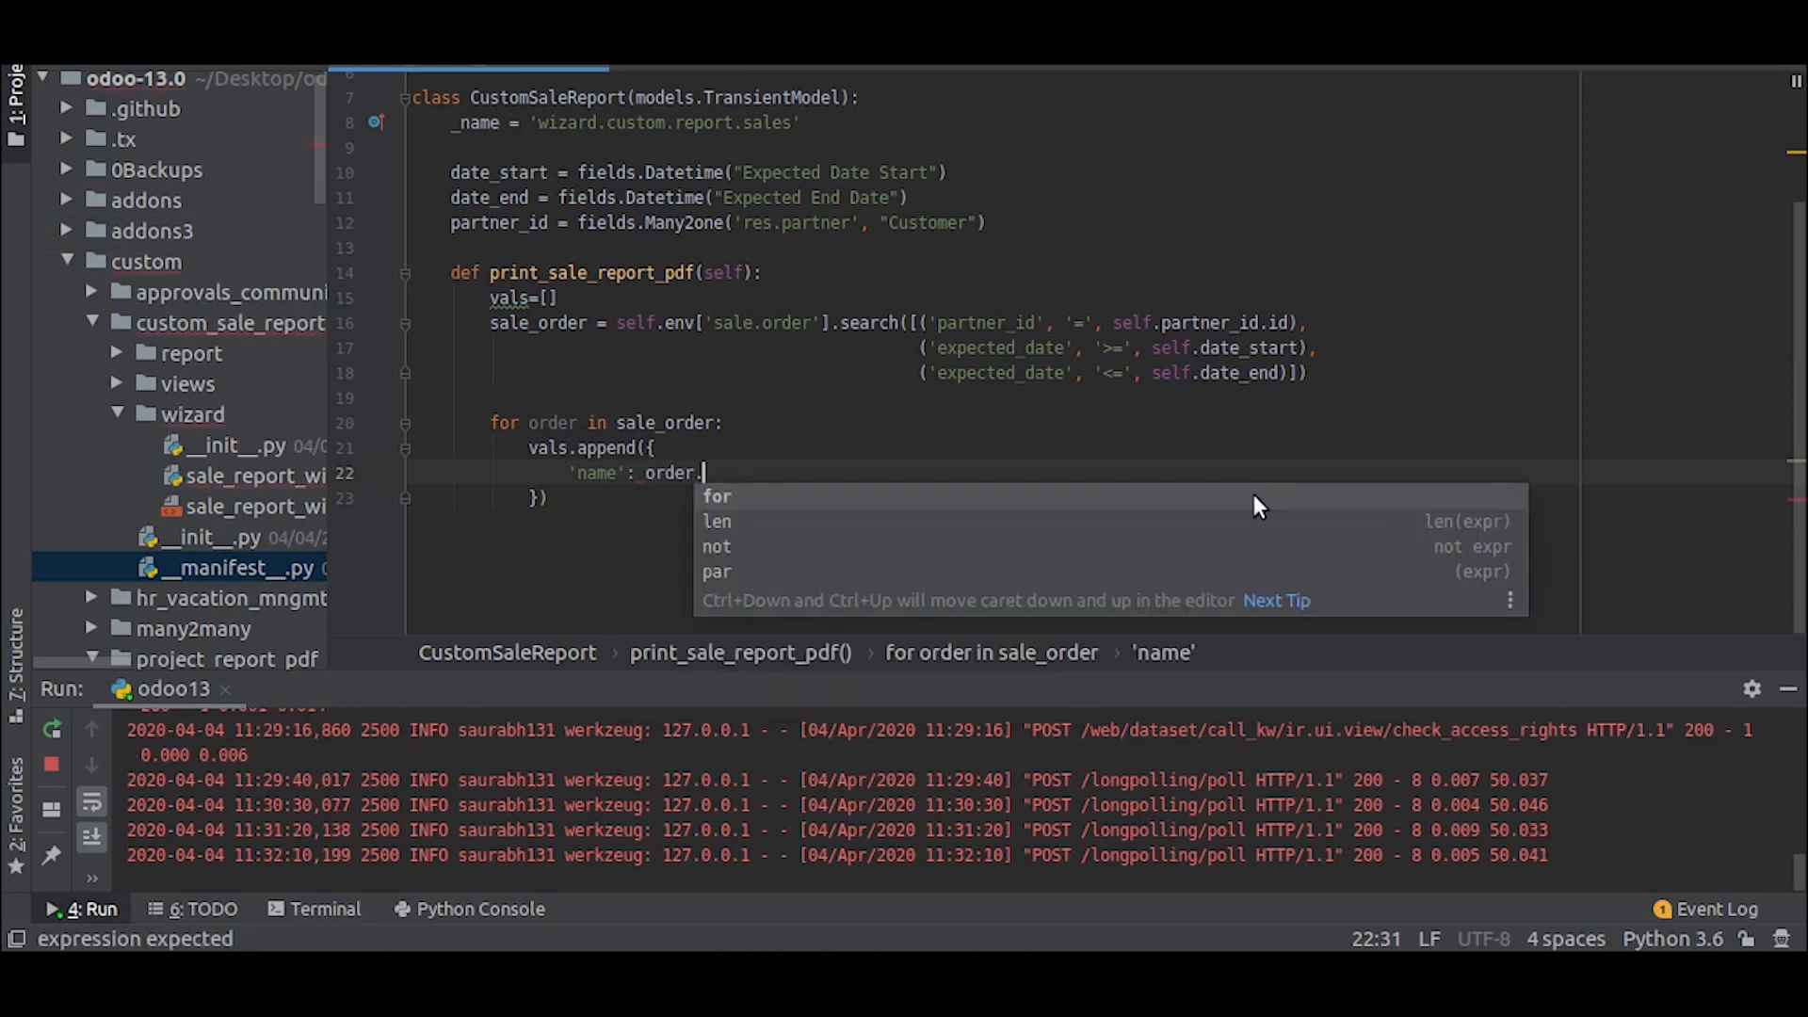
Append each order's name, expected_date as a date, and amount_total to vals.
{"action": "type", "text": "name,"}
{"action": "type", "text": "'amount_total': order.amount_total,"}
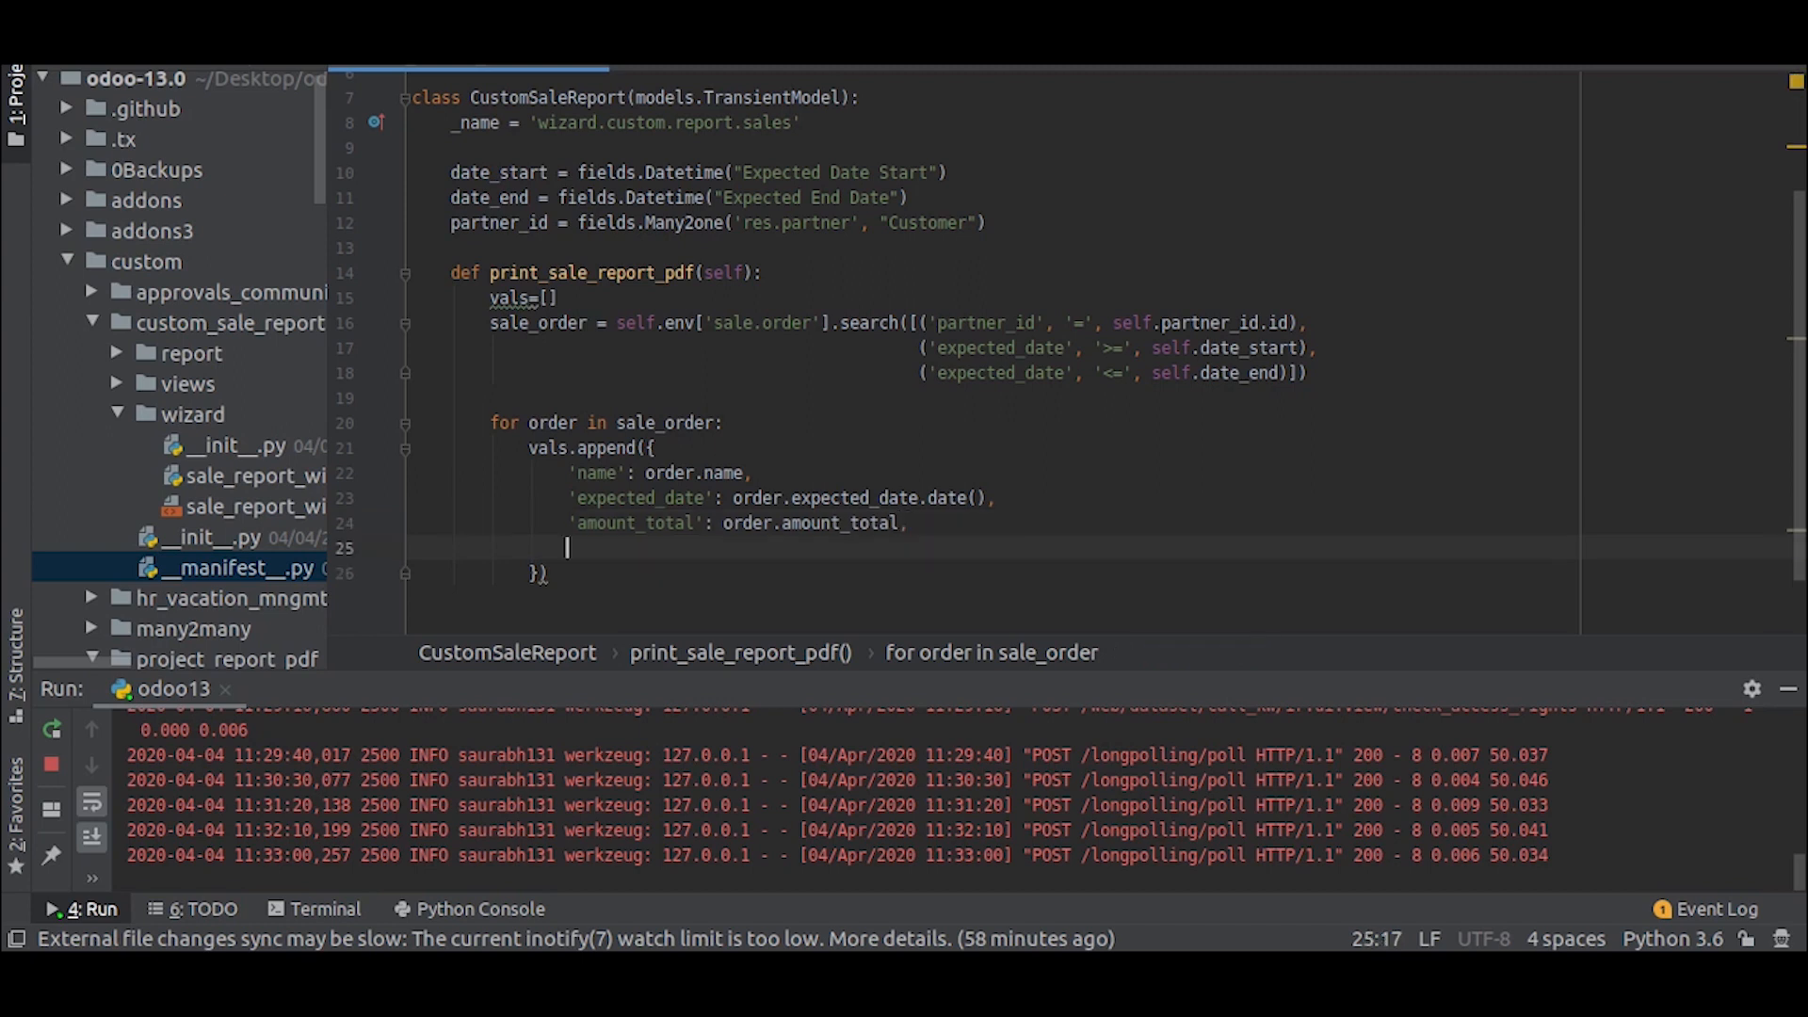
{"action": "type", "text": "'sales_person': order.sales_person.name"}
{"action": "type", "text": "'partner_id':"}
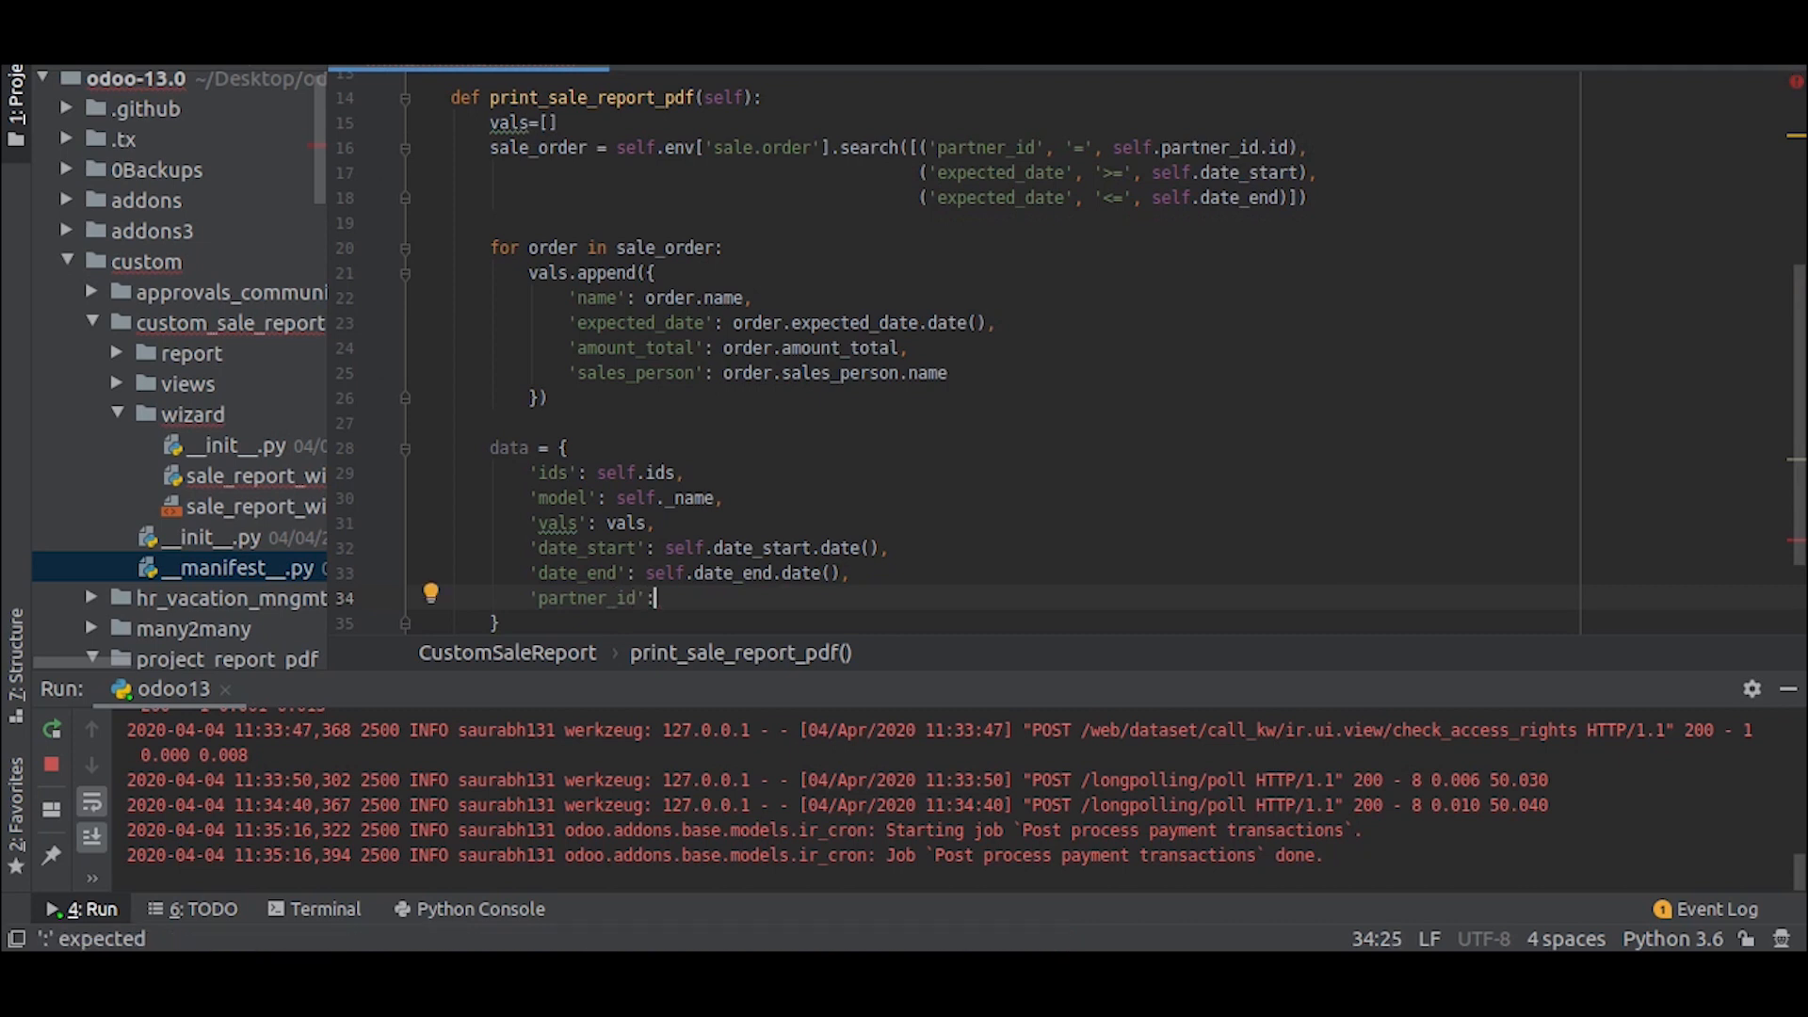
Add date_start and date_end as dates plus partner_id to the data dictionary.
{"action": "type", "text": "self.partn"}
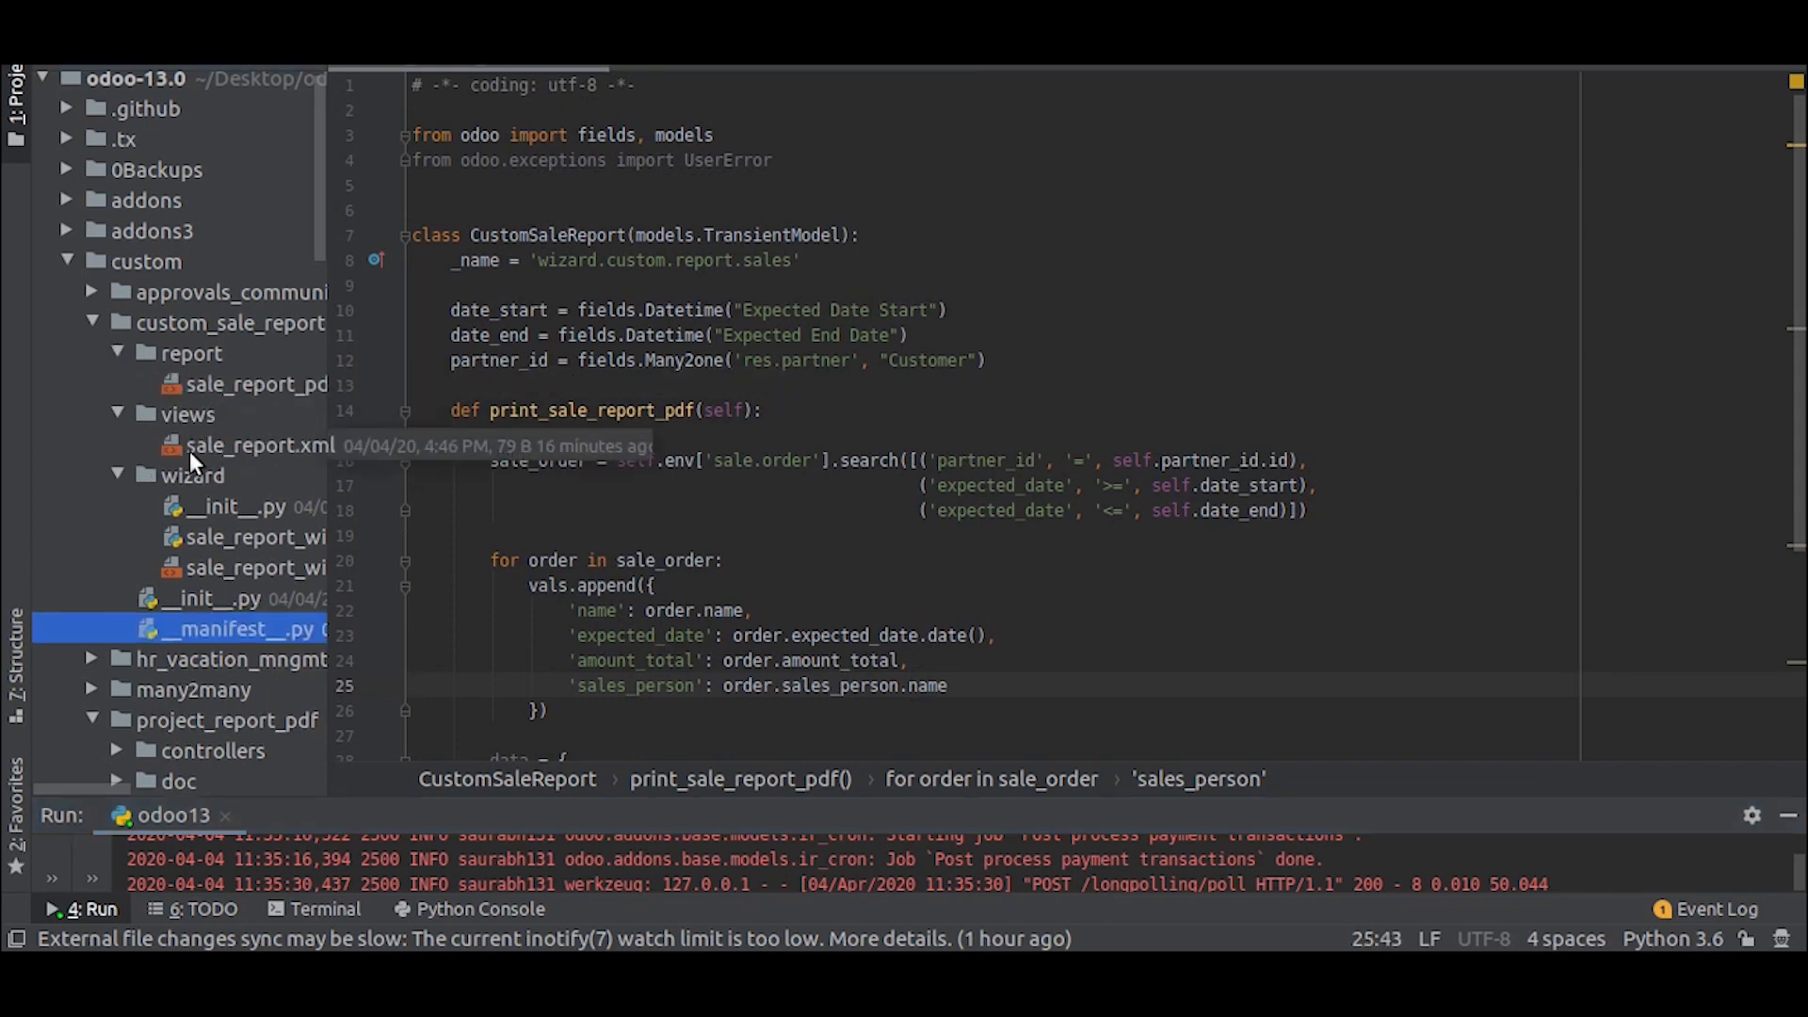
Open views/sale_report.xml from the Project tool window.
{"action": "left_click", "coordinate": [260, 446]}
{"action": "type", "text": "<record id=\""}
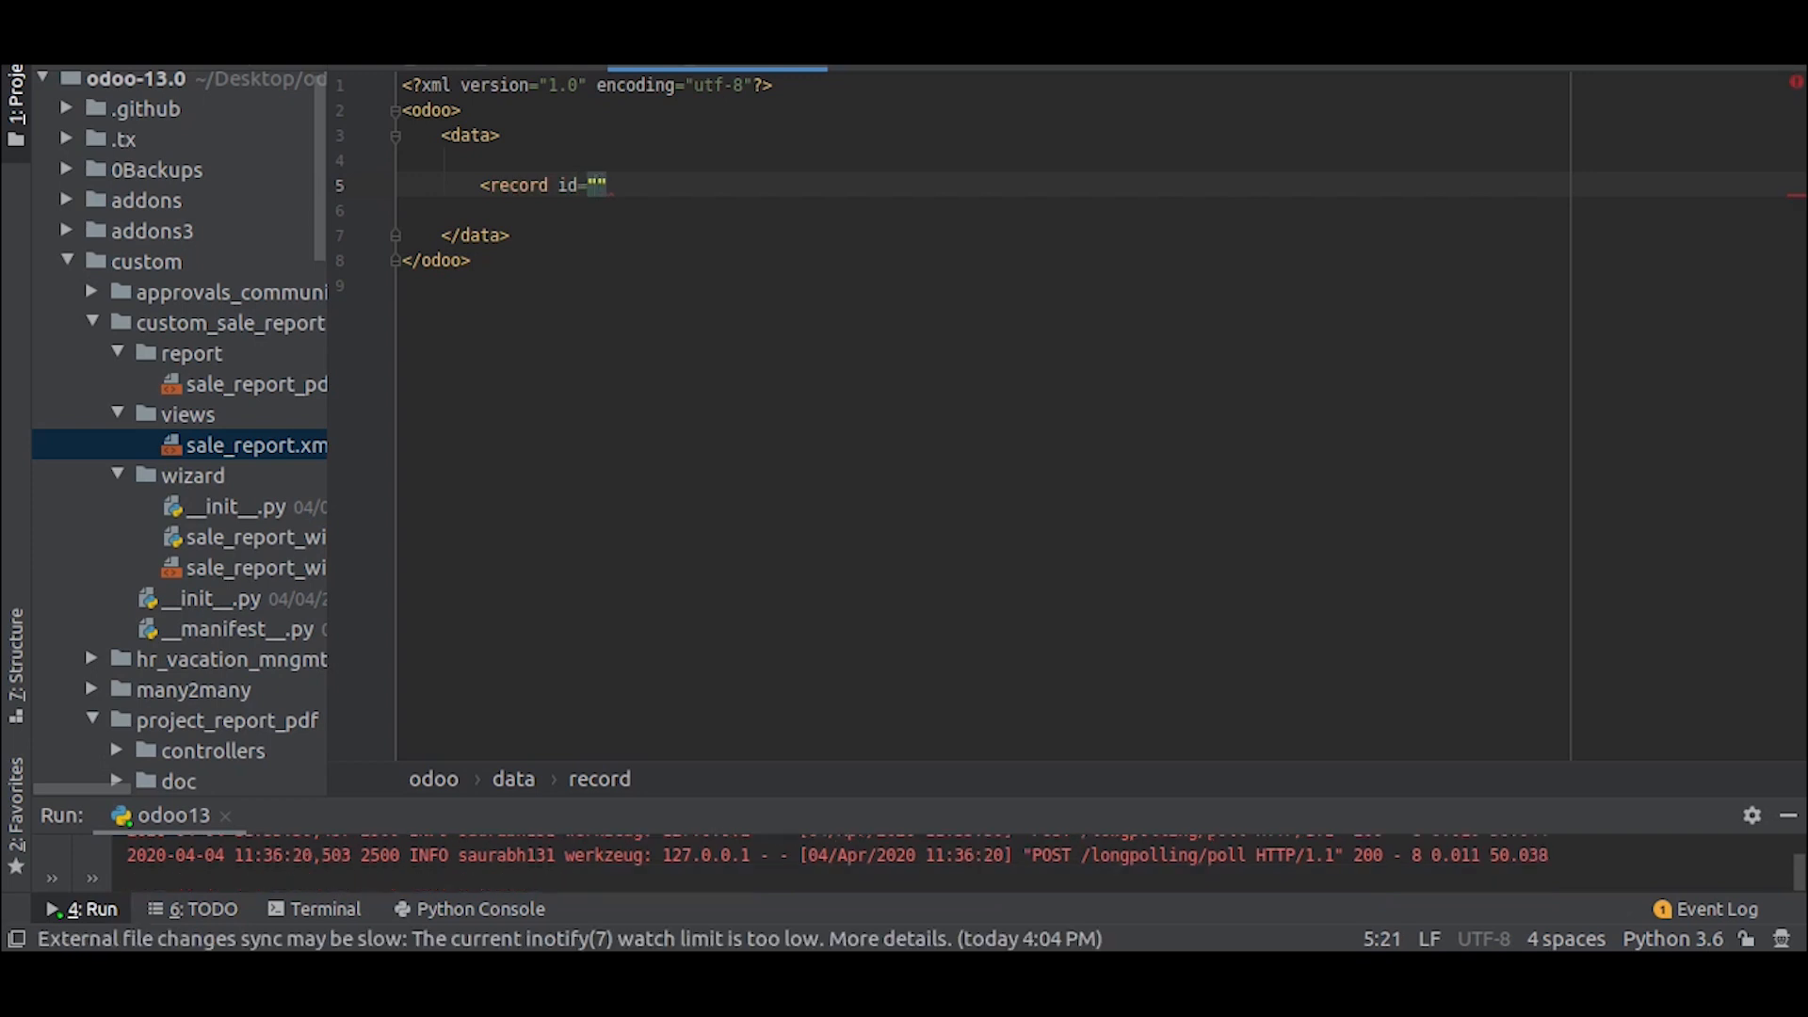
Create the sale_details_custom_report ir.actions.report record named 'Sale Details Custom Report'.
{"action": "type", "text": "sale_detail"}
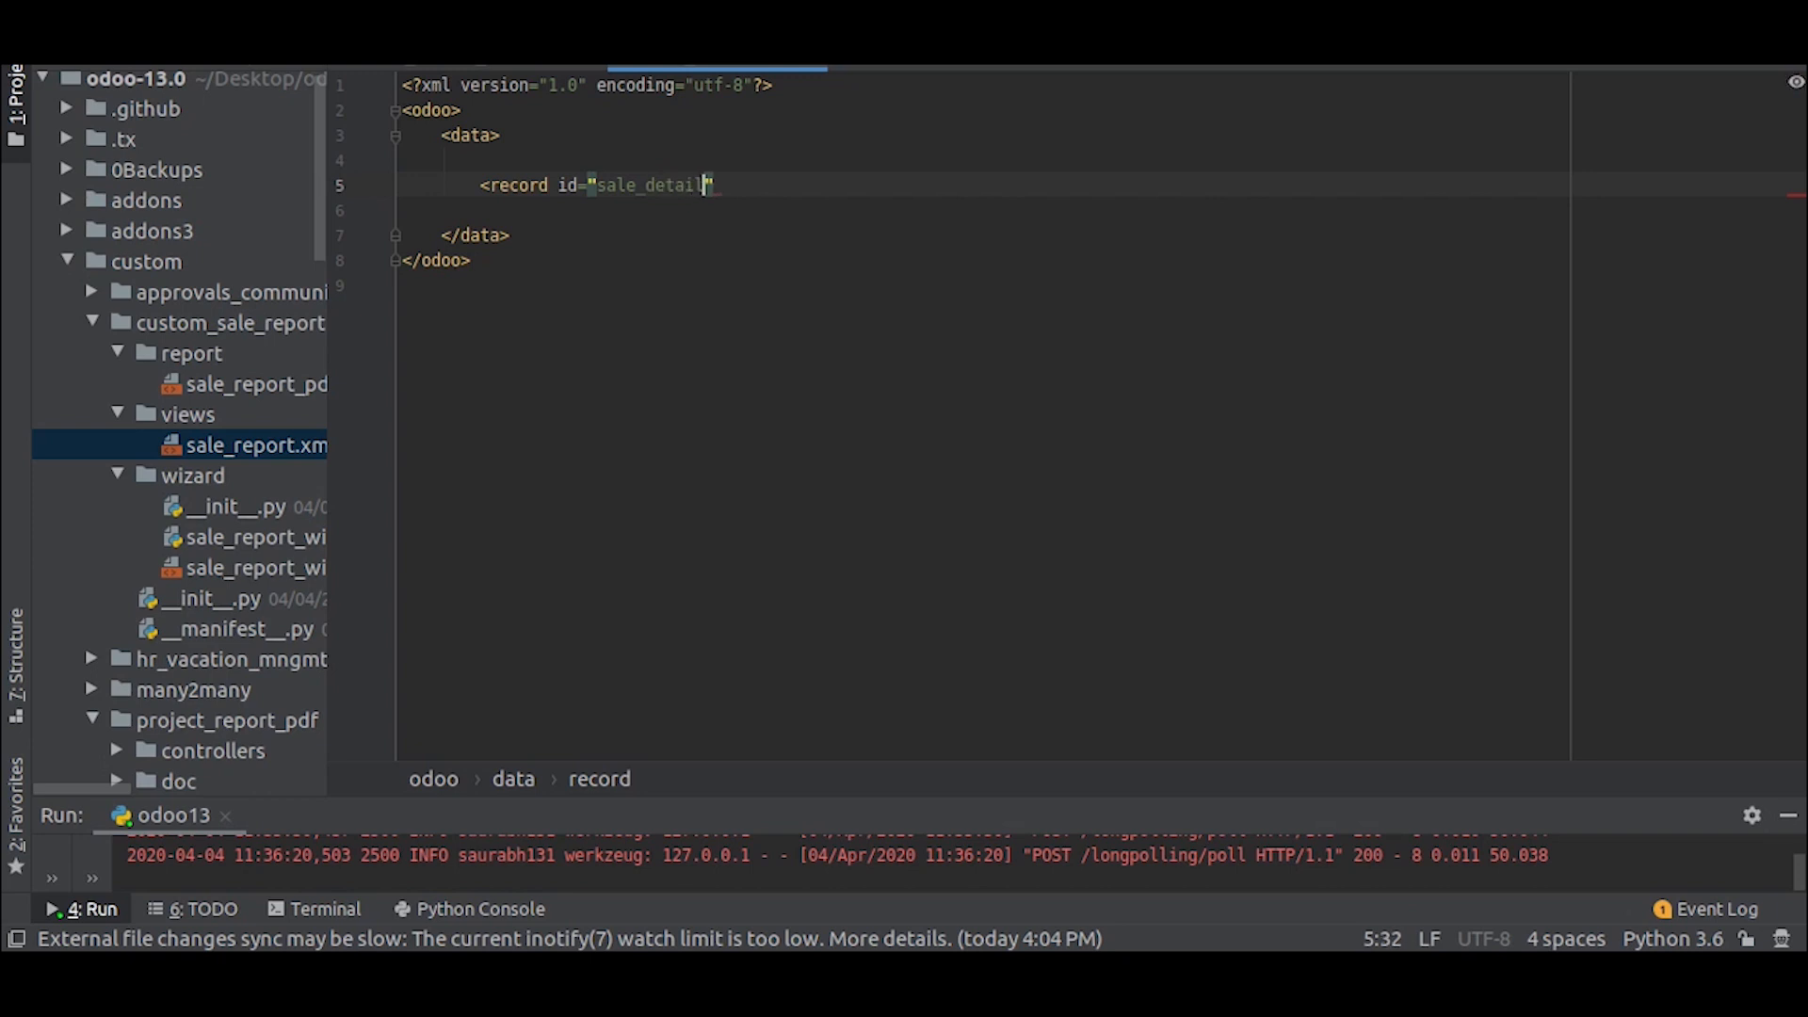
{"action": "type", "text": "s_custom_report\" model=\"i\""}
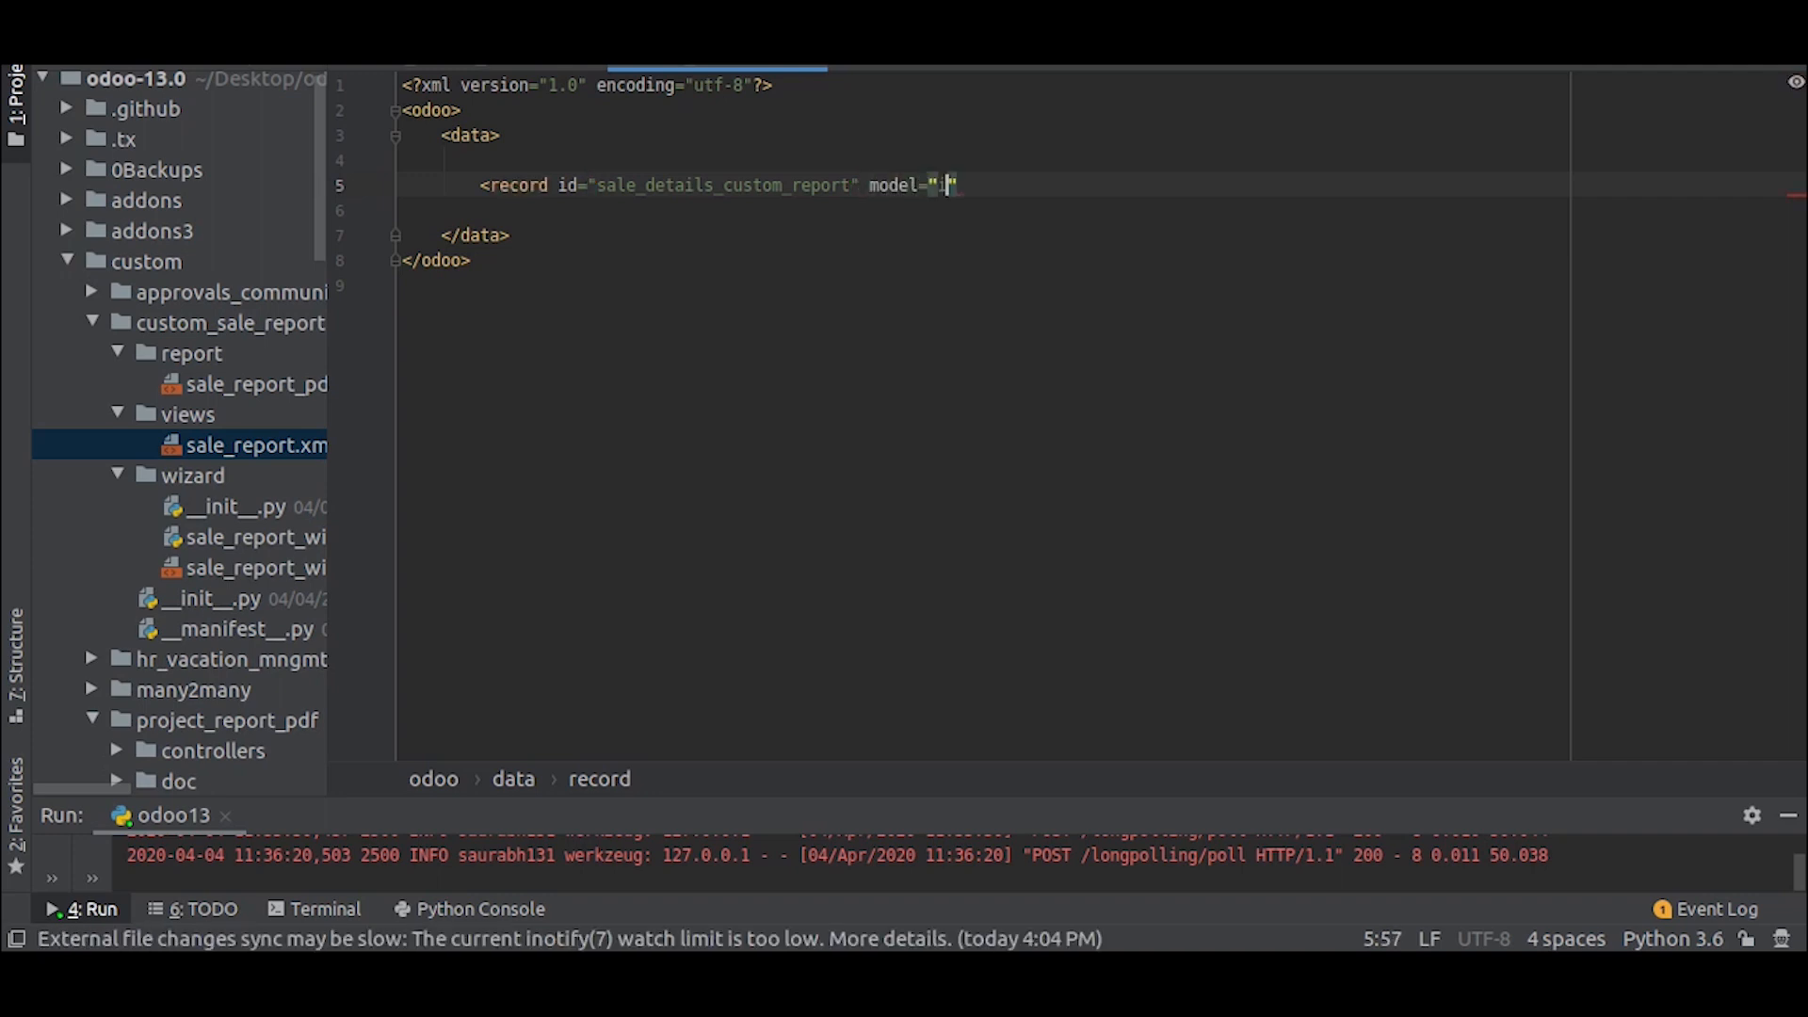
{"action": "type", "text": "ir.actions.report"}
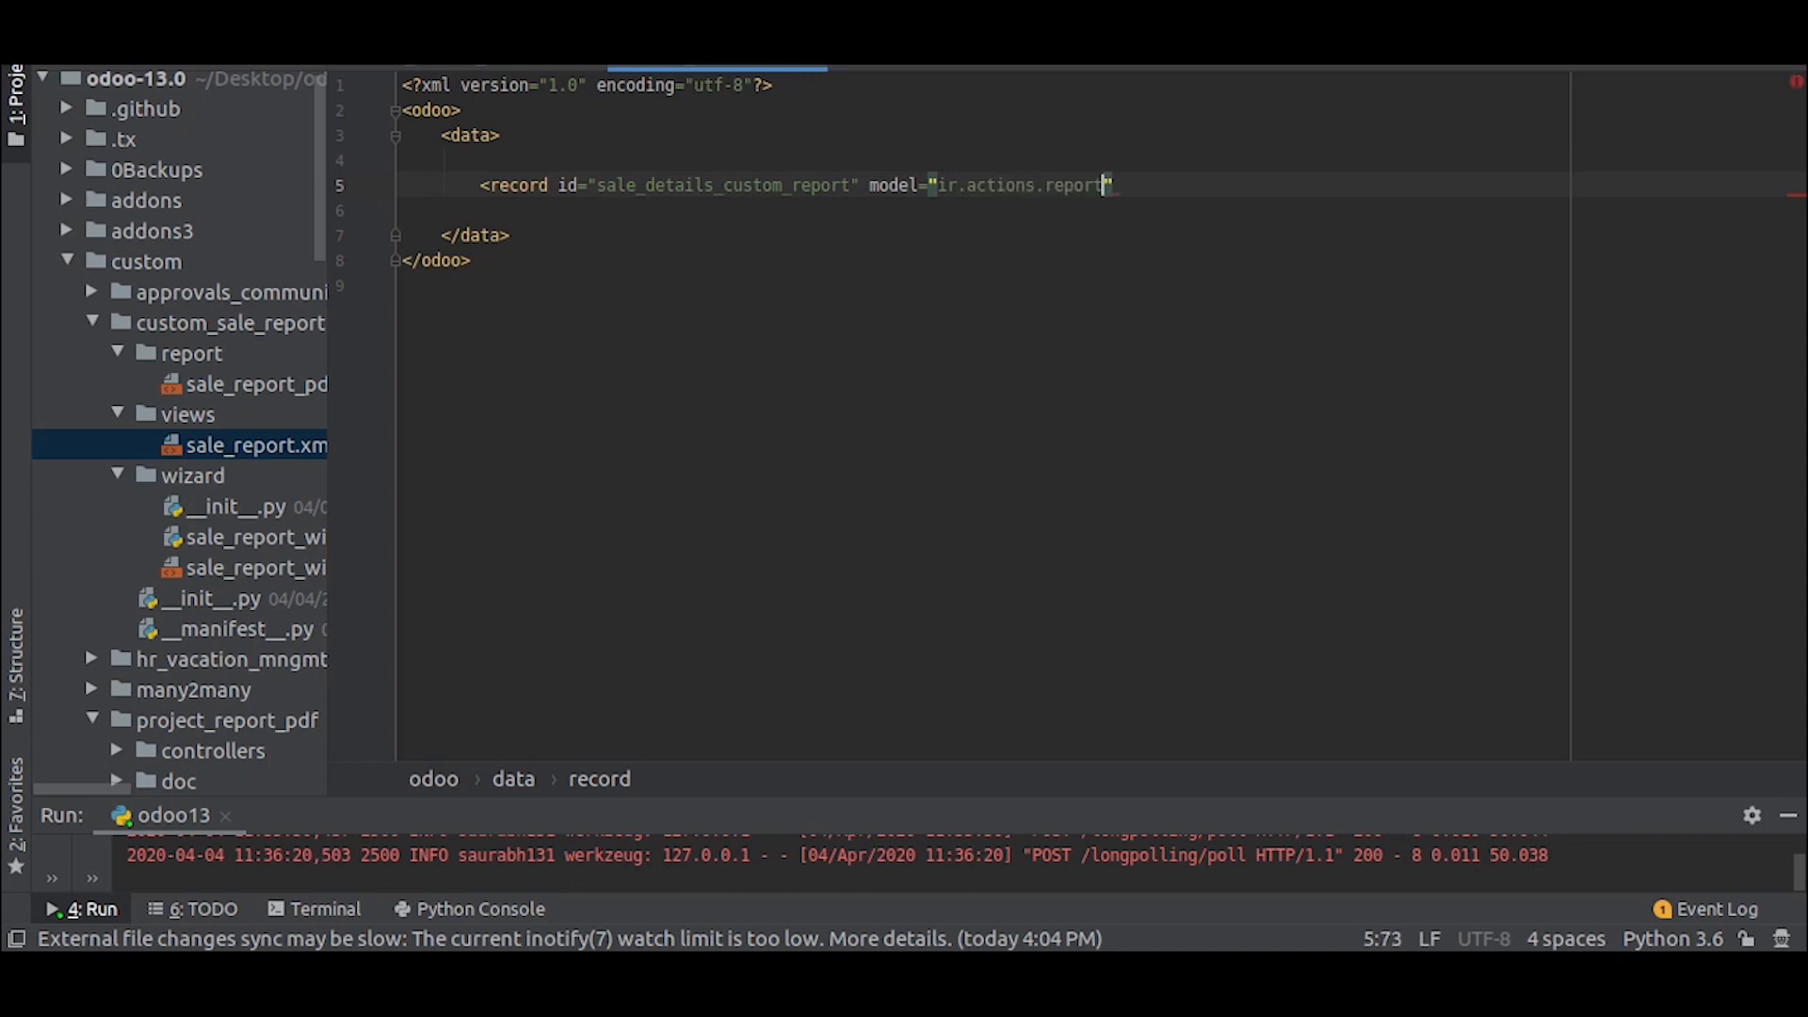
{"action": "type", "text": ">"}
{"action": "left_click", "coordinate": [985, 211]}
{"action": "type", "text": "<fi"}
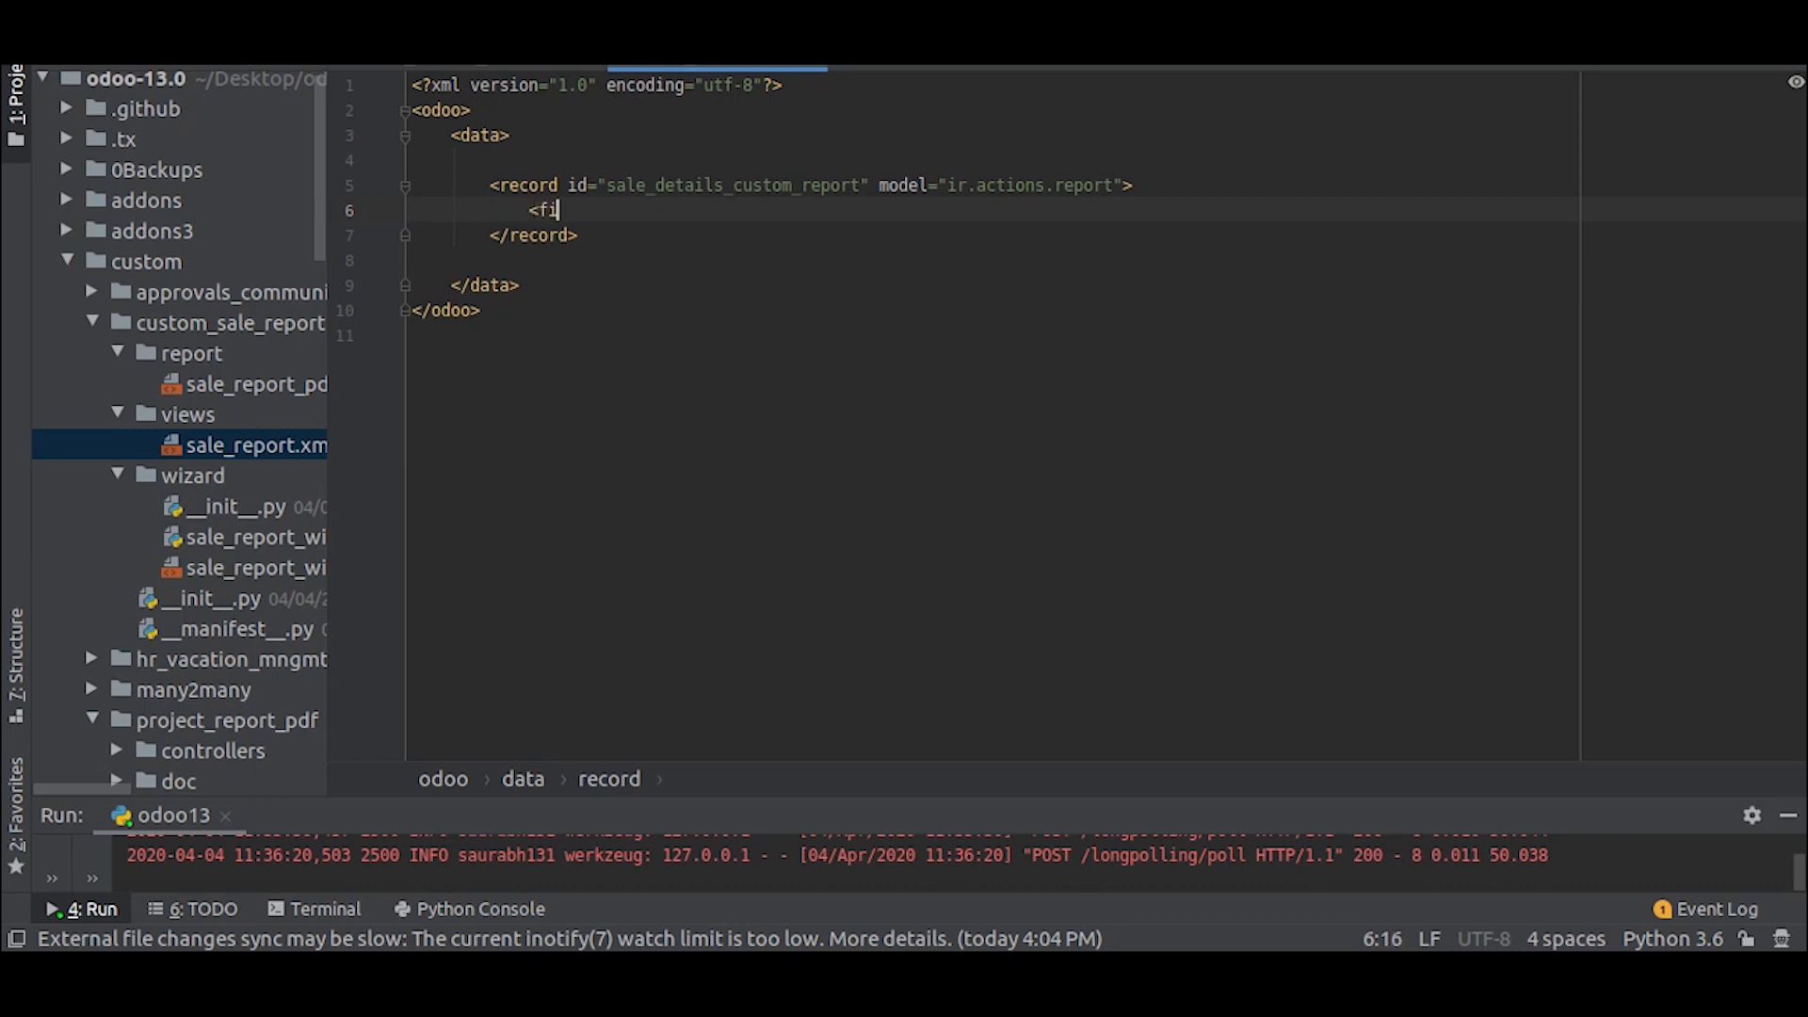
{"action": "type", "text": "eld name"}
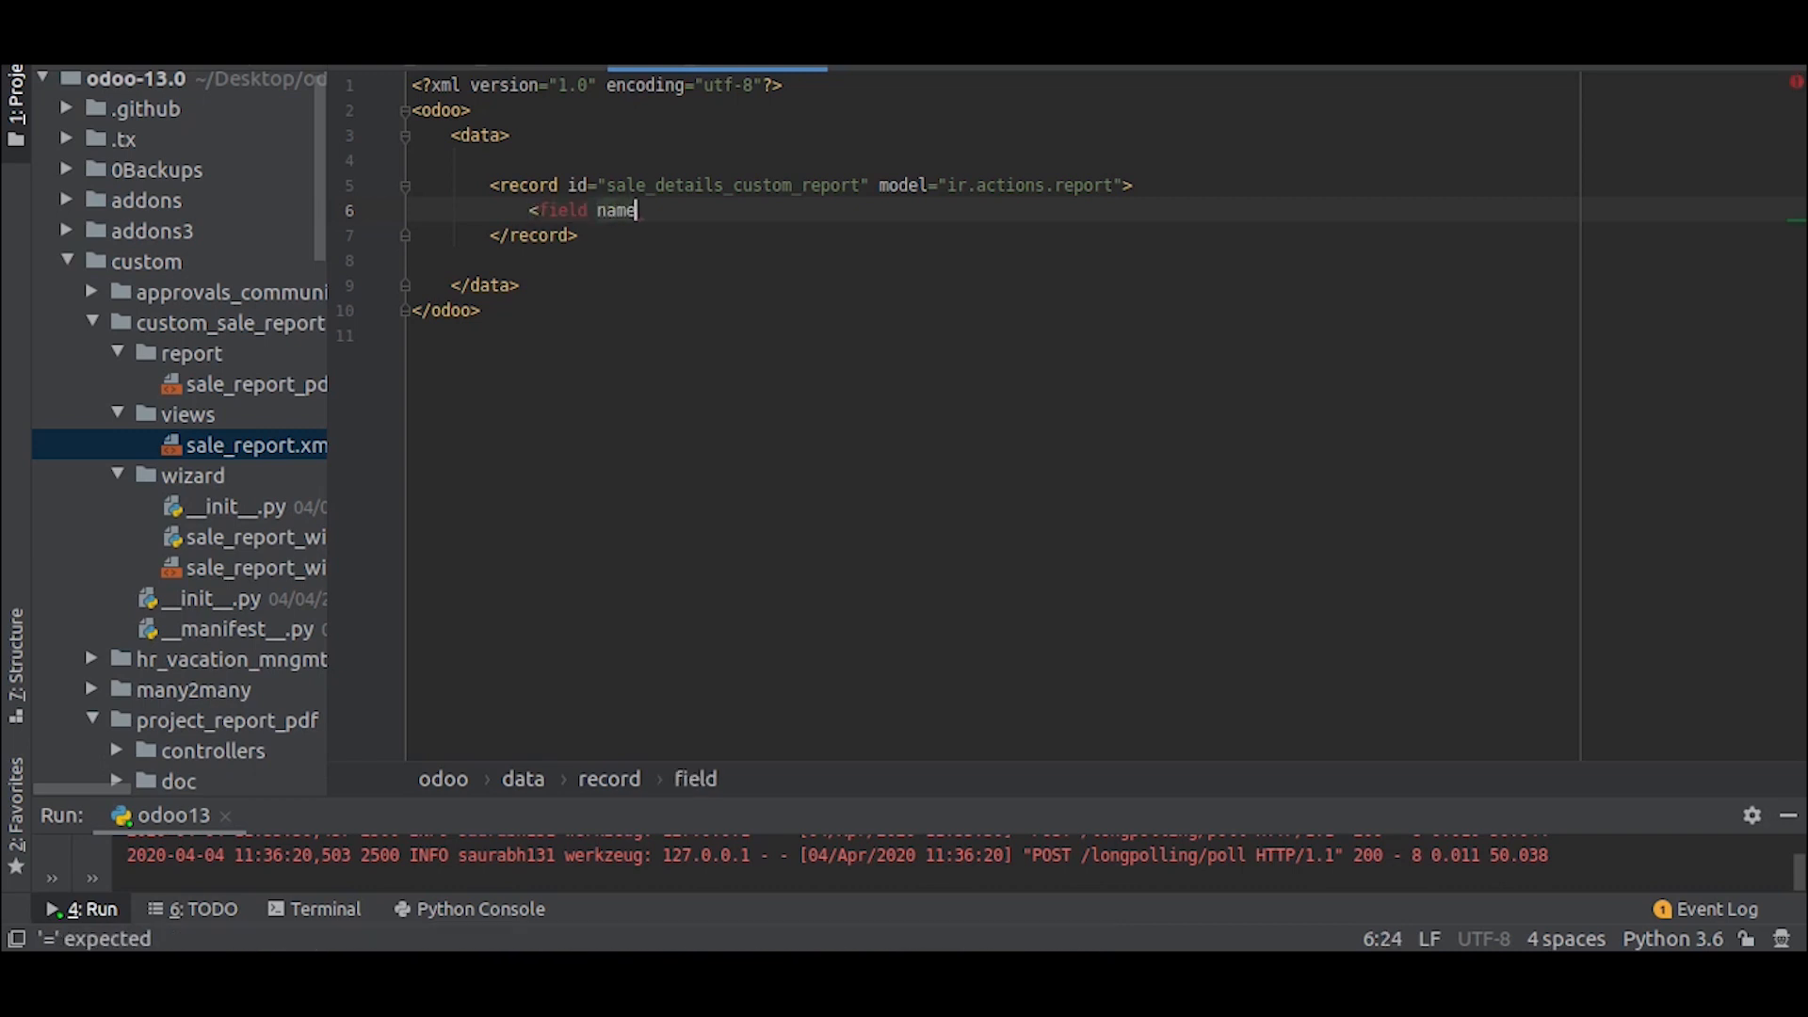
{"action": "type", "text": "=\"name\">Sale Details Custom Report</field>"}
{"action": "type", "text": "<field model=\""}
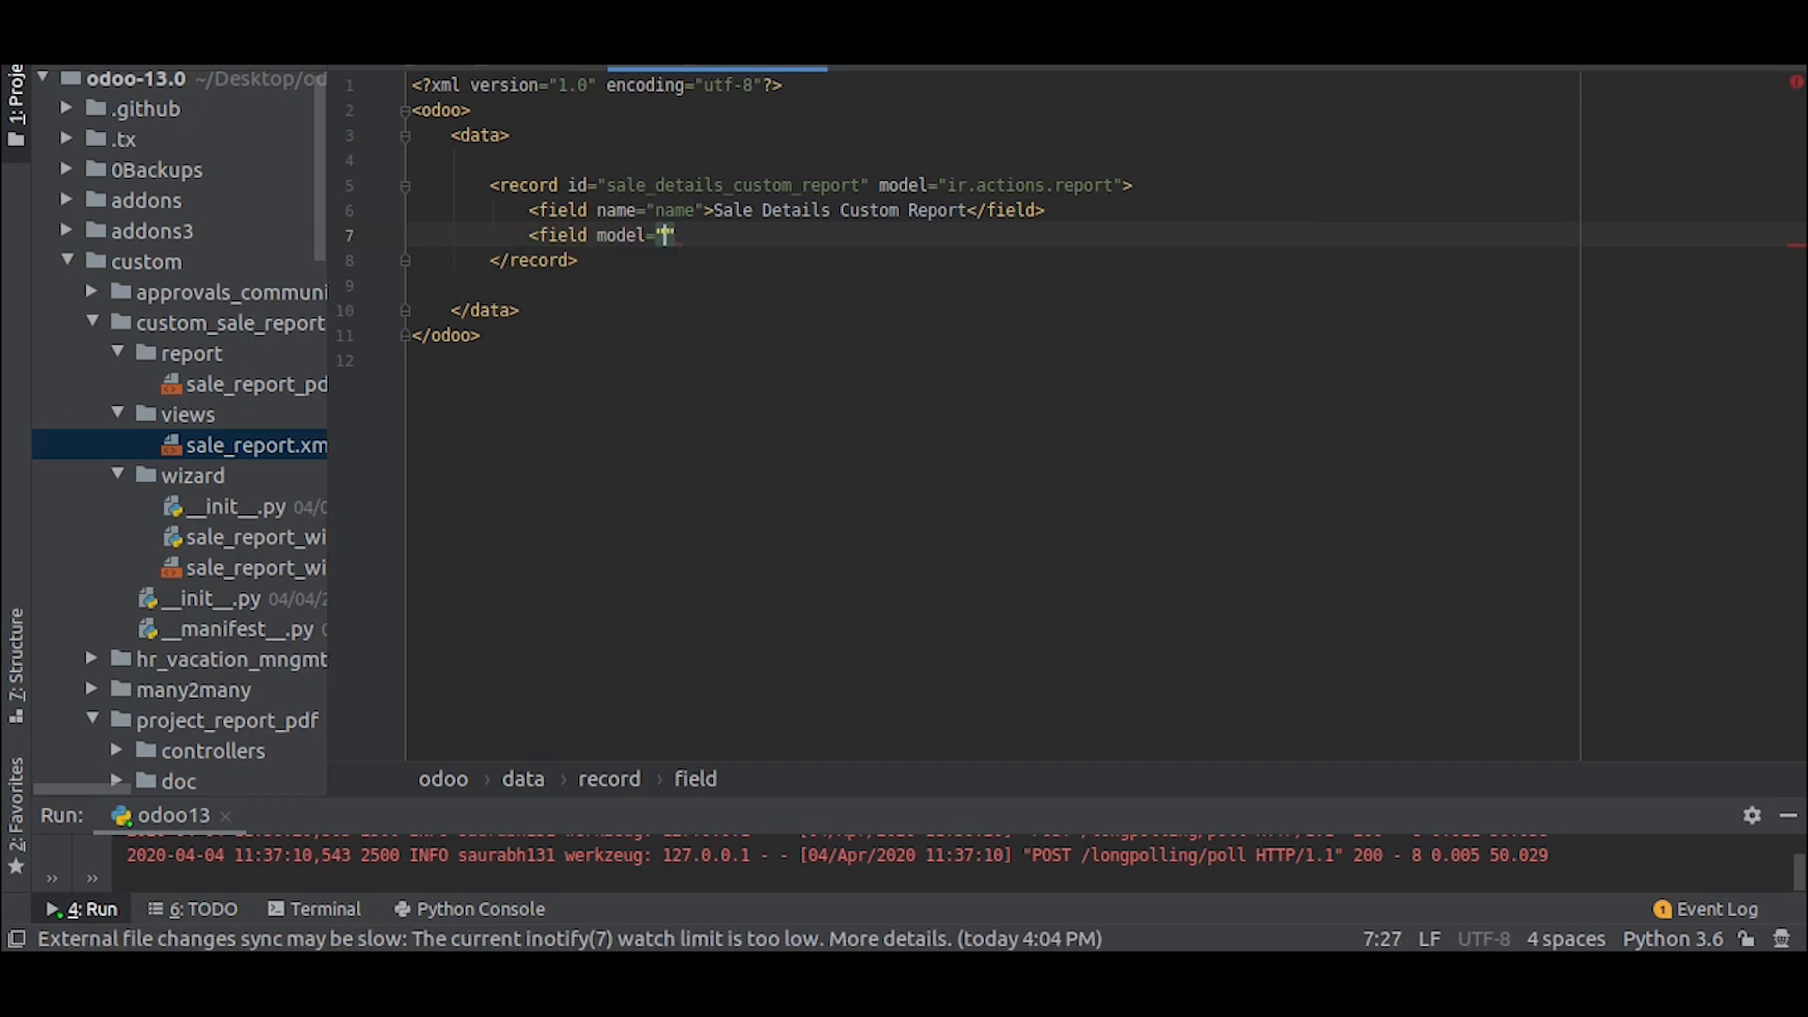
{"action": "type", "text": "name=\""}
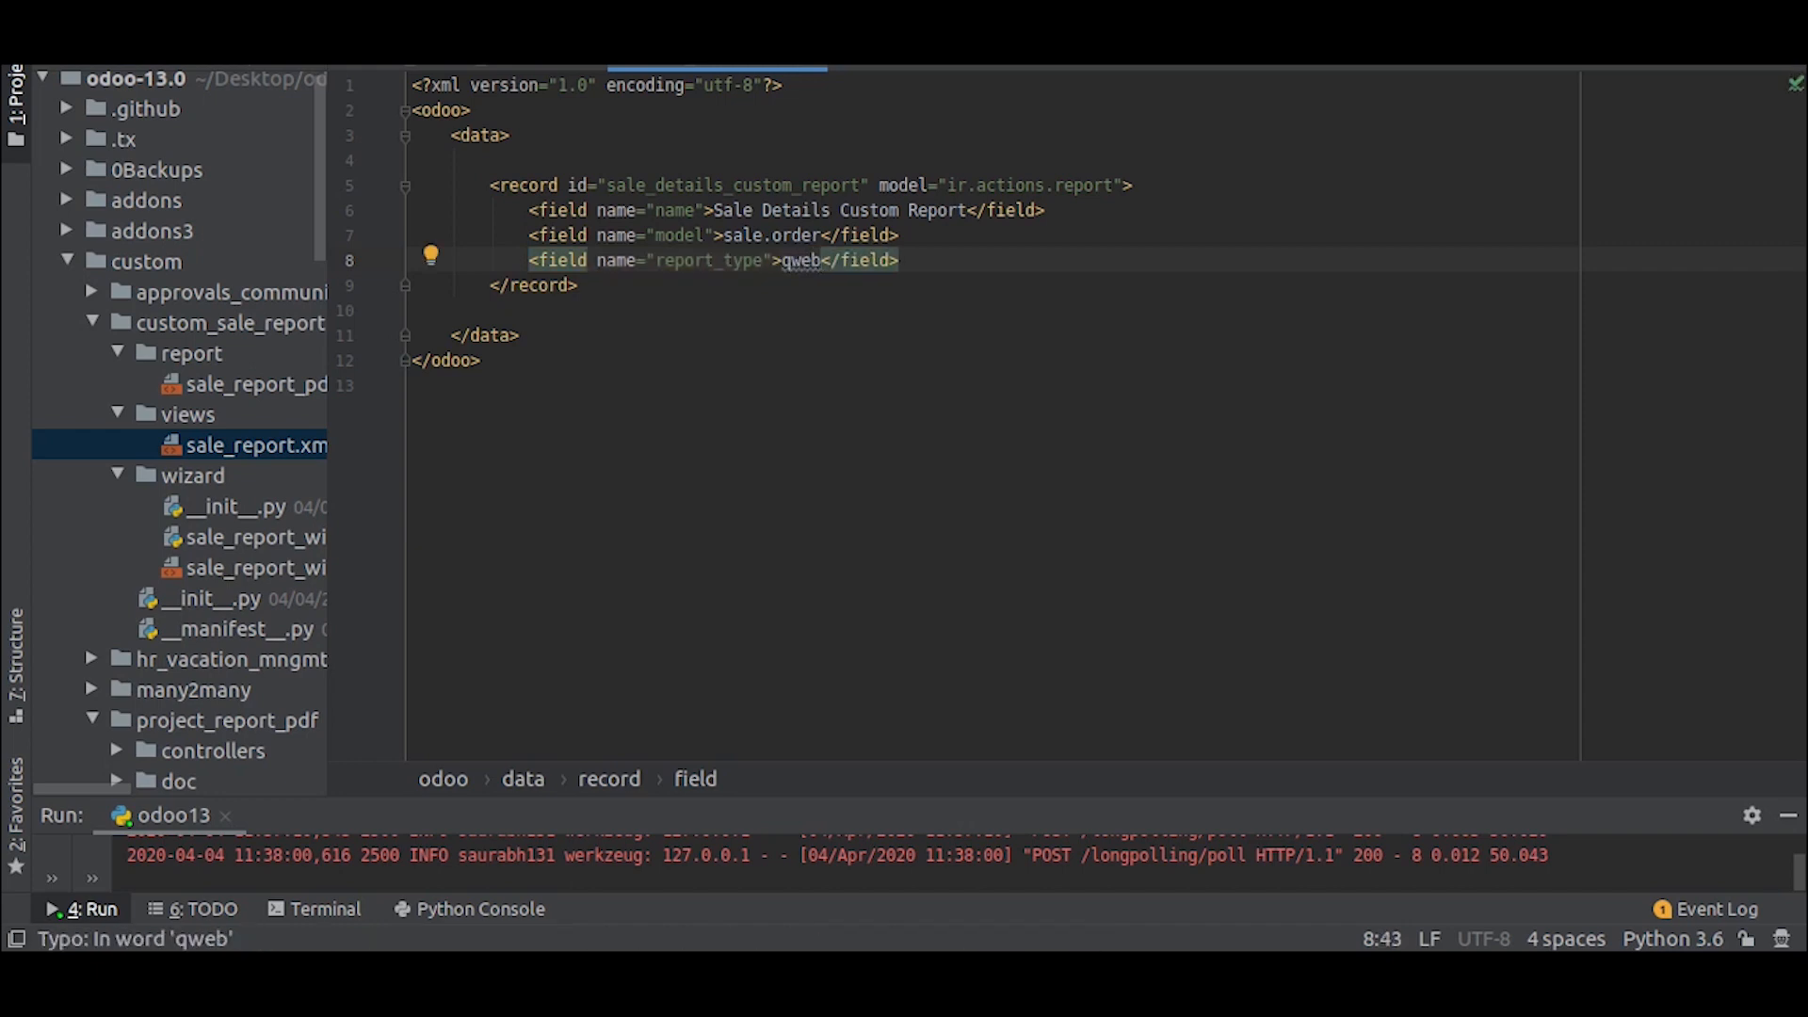
Set report_type to qweb-pdf and start report_name with custom_sale_report.
{"action": "type", "text": "-pdf"}
{"action": "type", "text": "<field name=\"report_name\"></field>"}
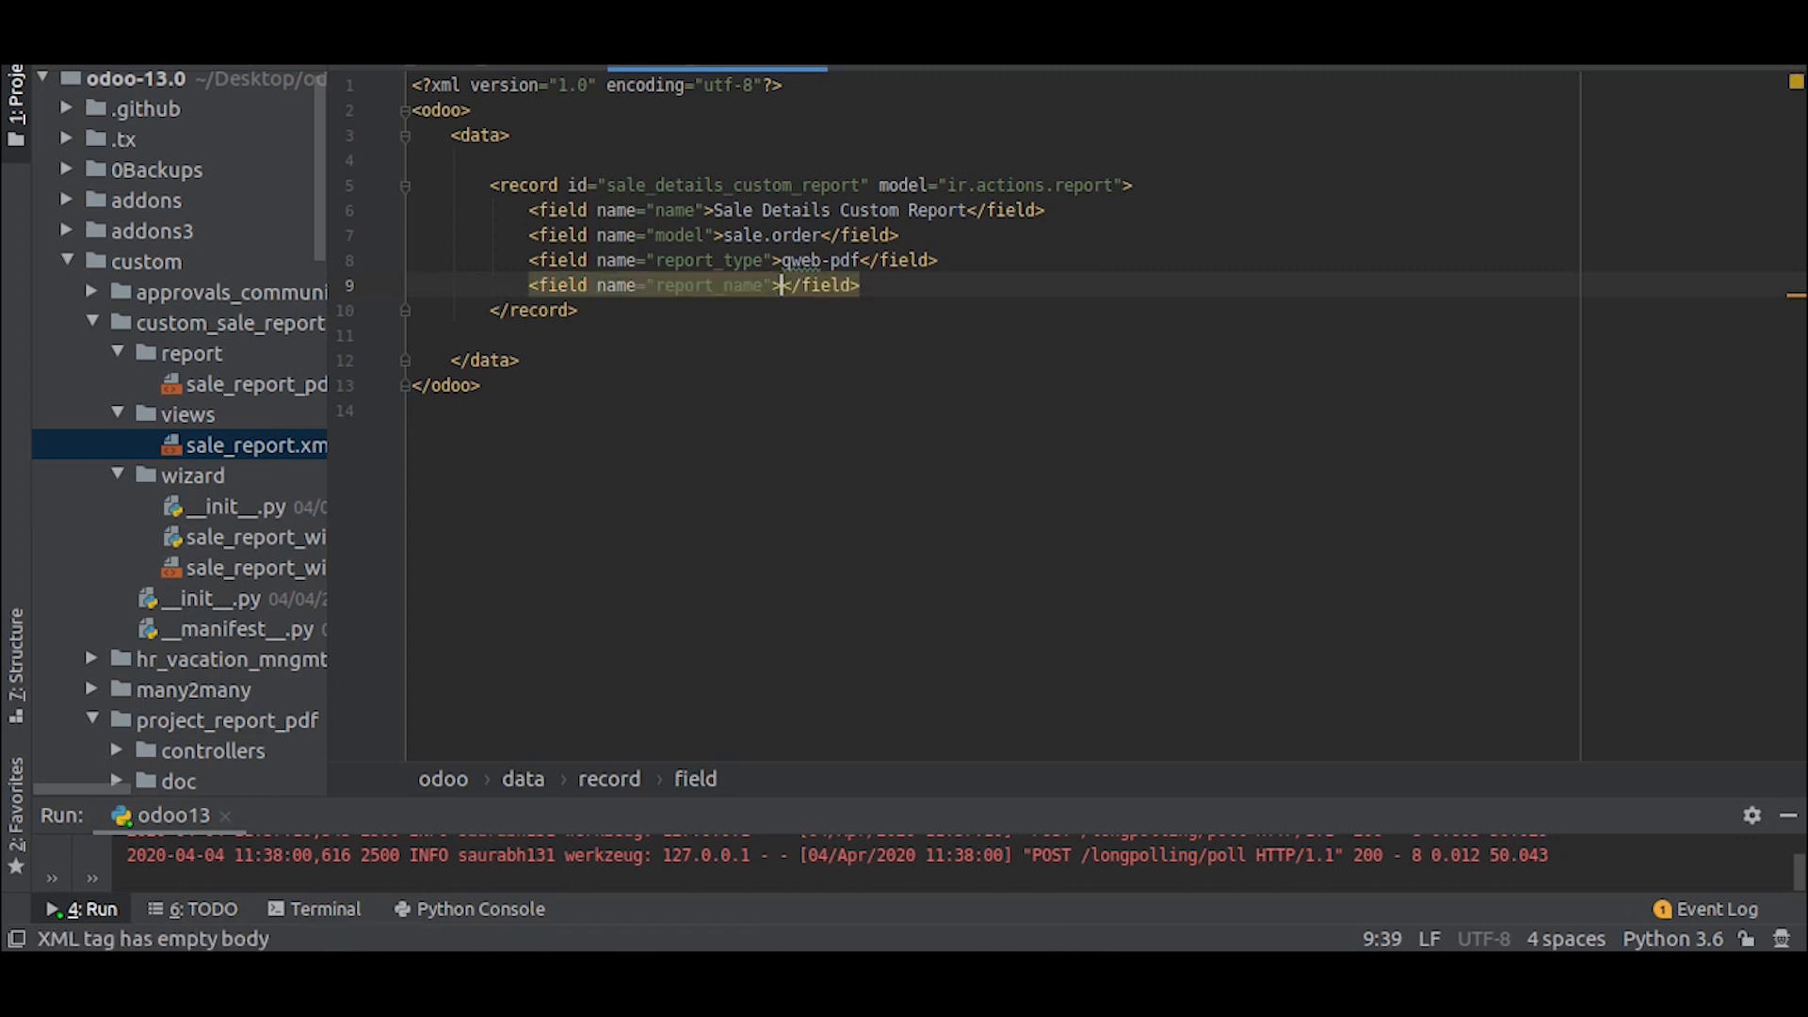
{"action": "type", "text": "custom_sale_report."}
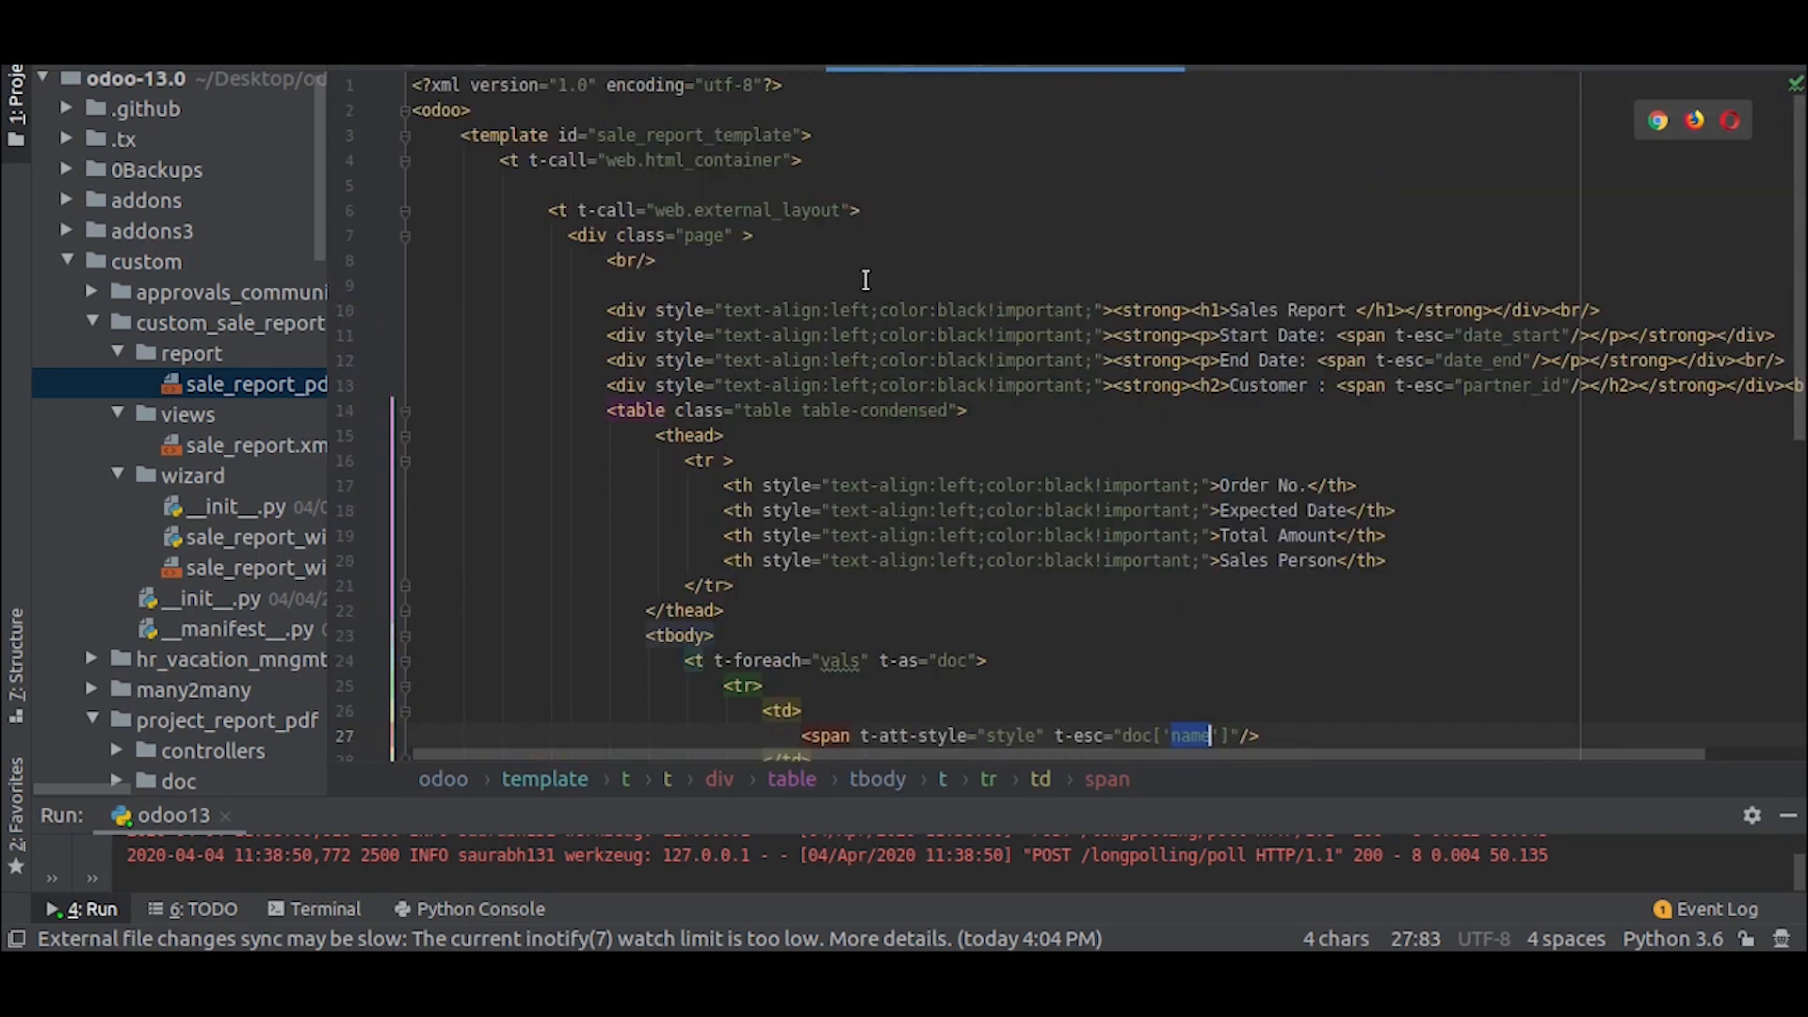
Select the 'name' key in doc['name'] in the report table body.
{"action": "double_click", "coordinate": [692, 134]}
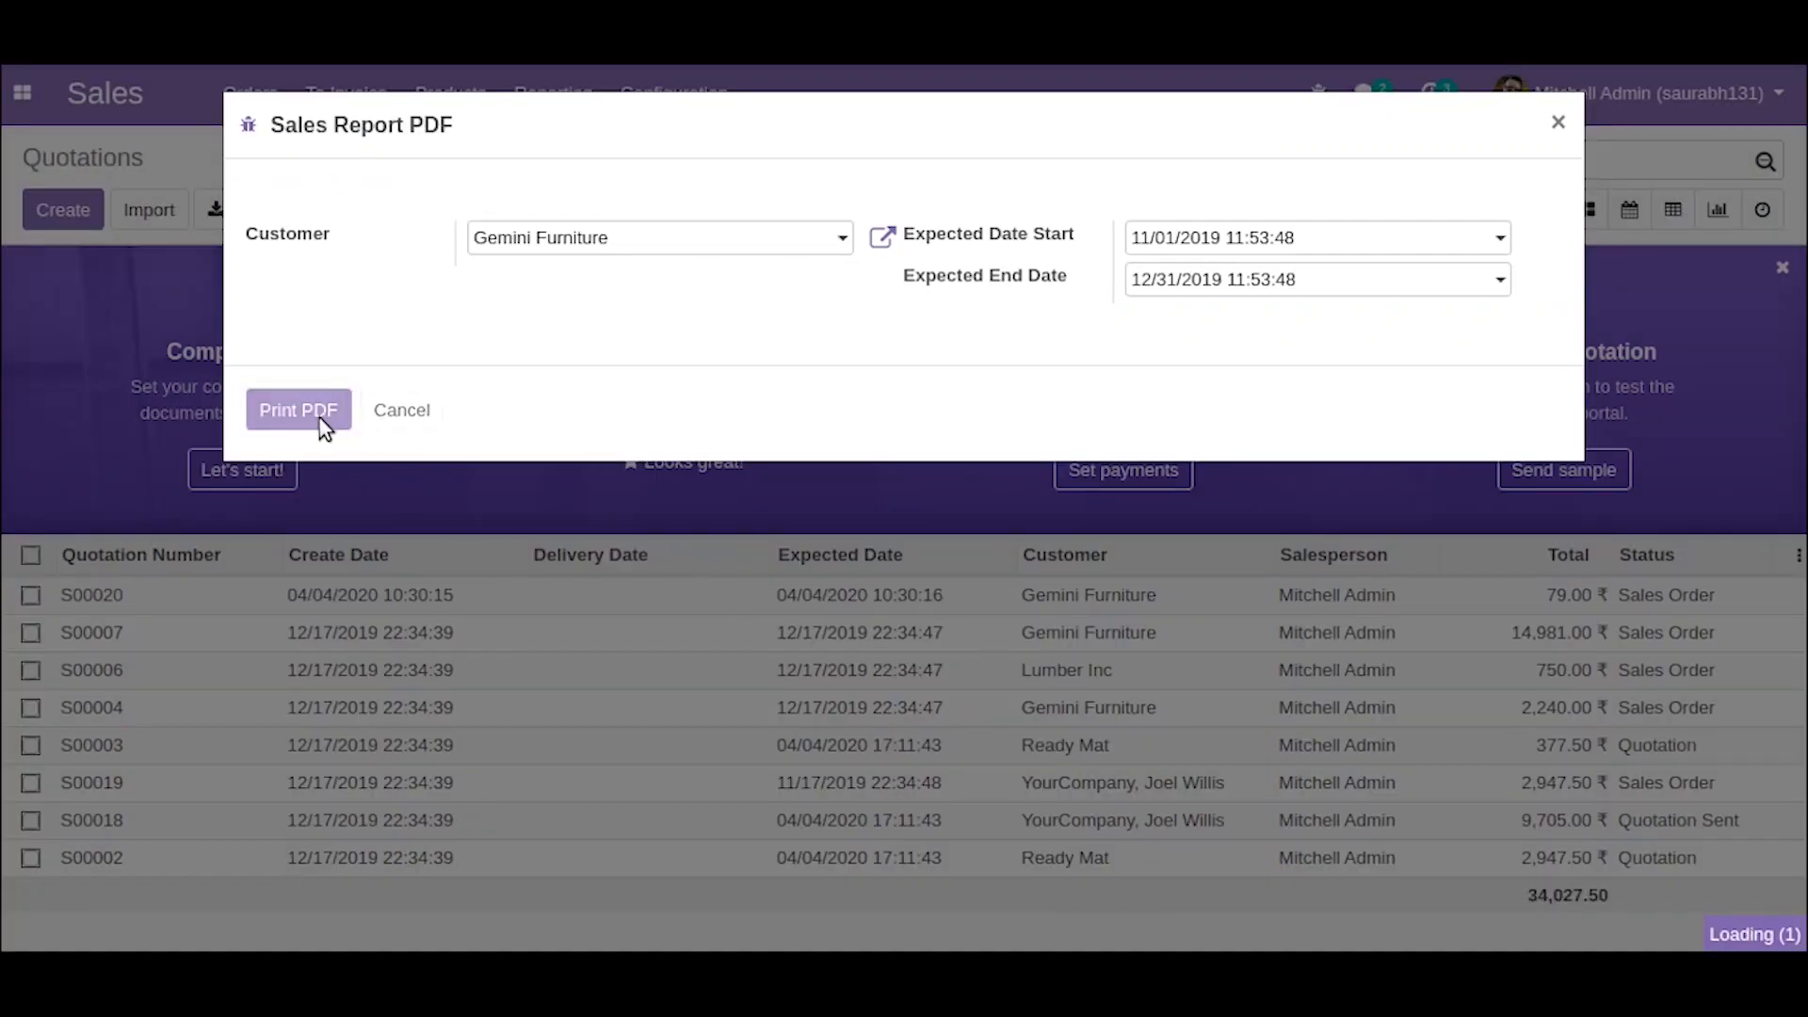
Enter Gemini Furniture with expected dates 11/01/2019 to 12/31/2019 and confirm.
{"action": "left_click", "coordinate": [298, 410]}
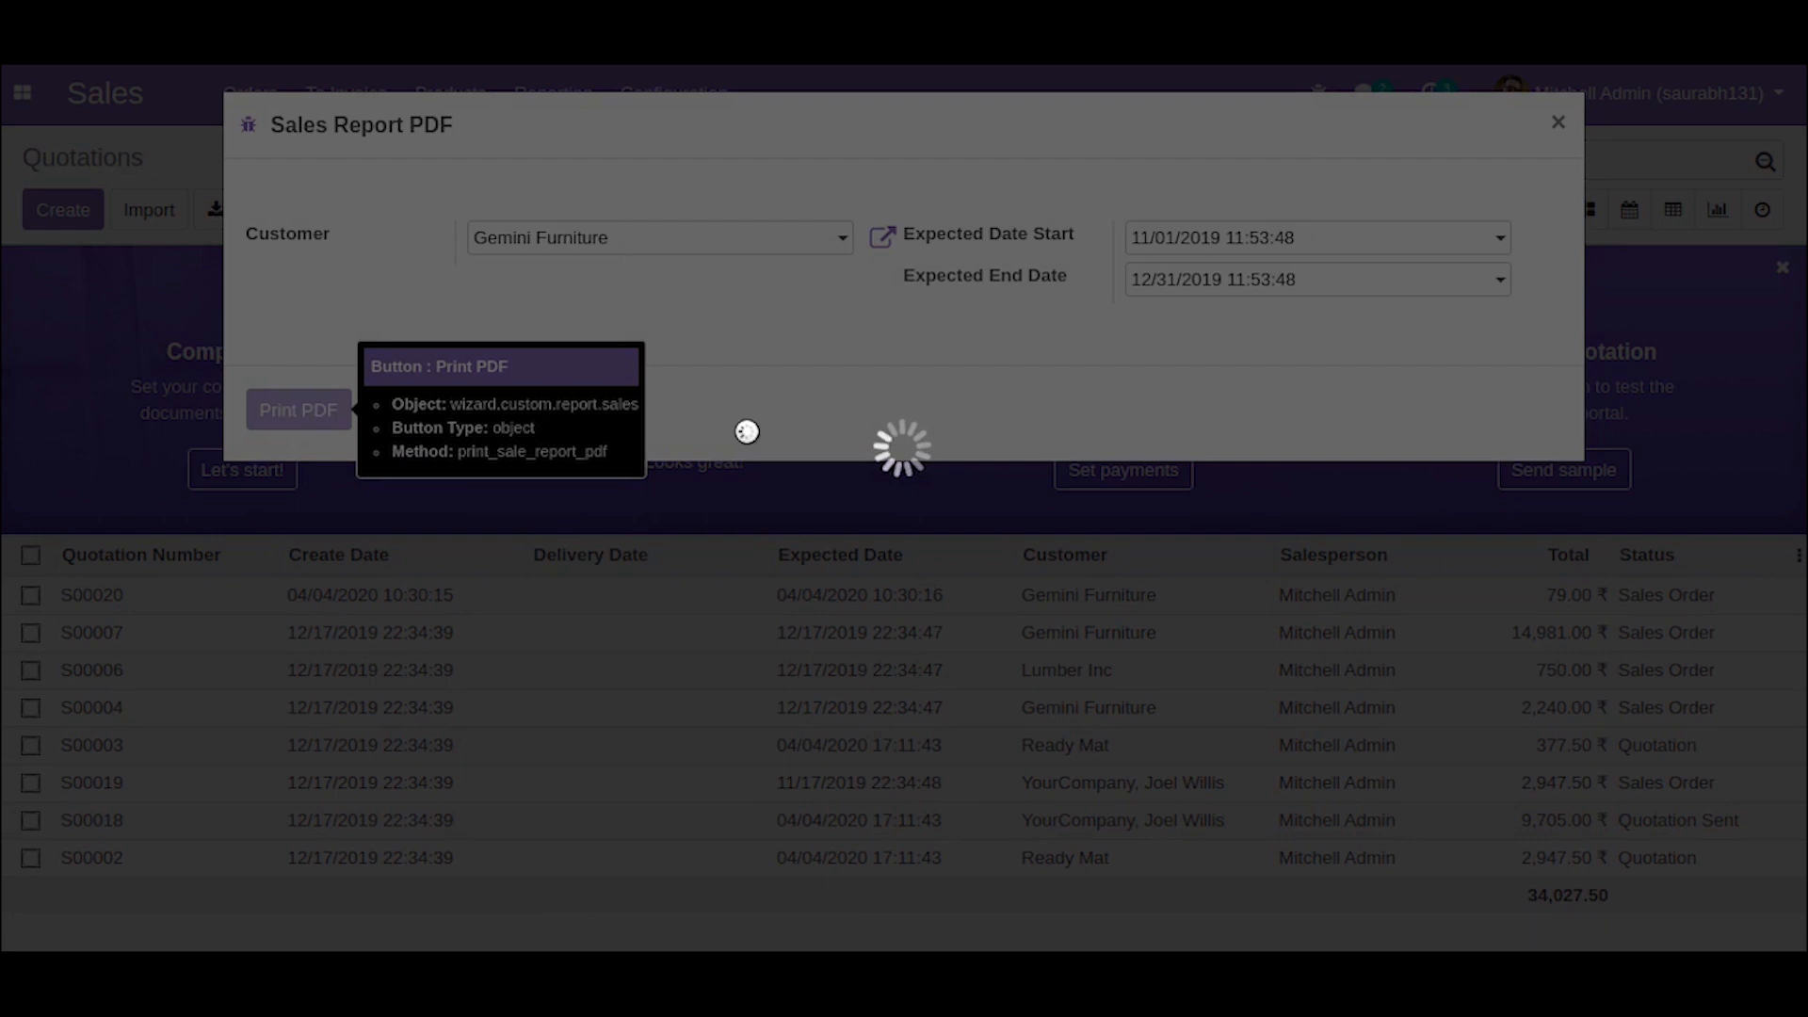
{"action": "left_click", "coordinate": [297, 409]}
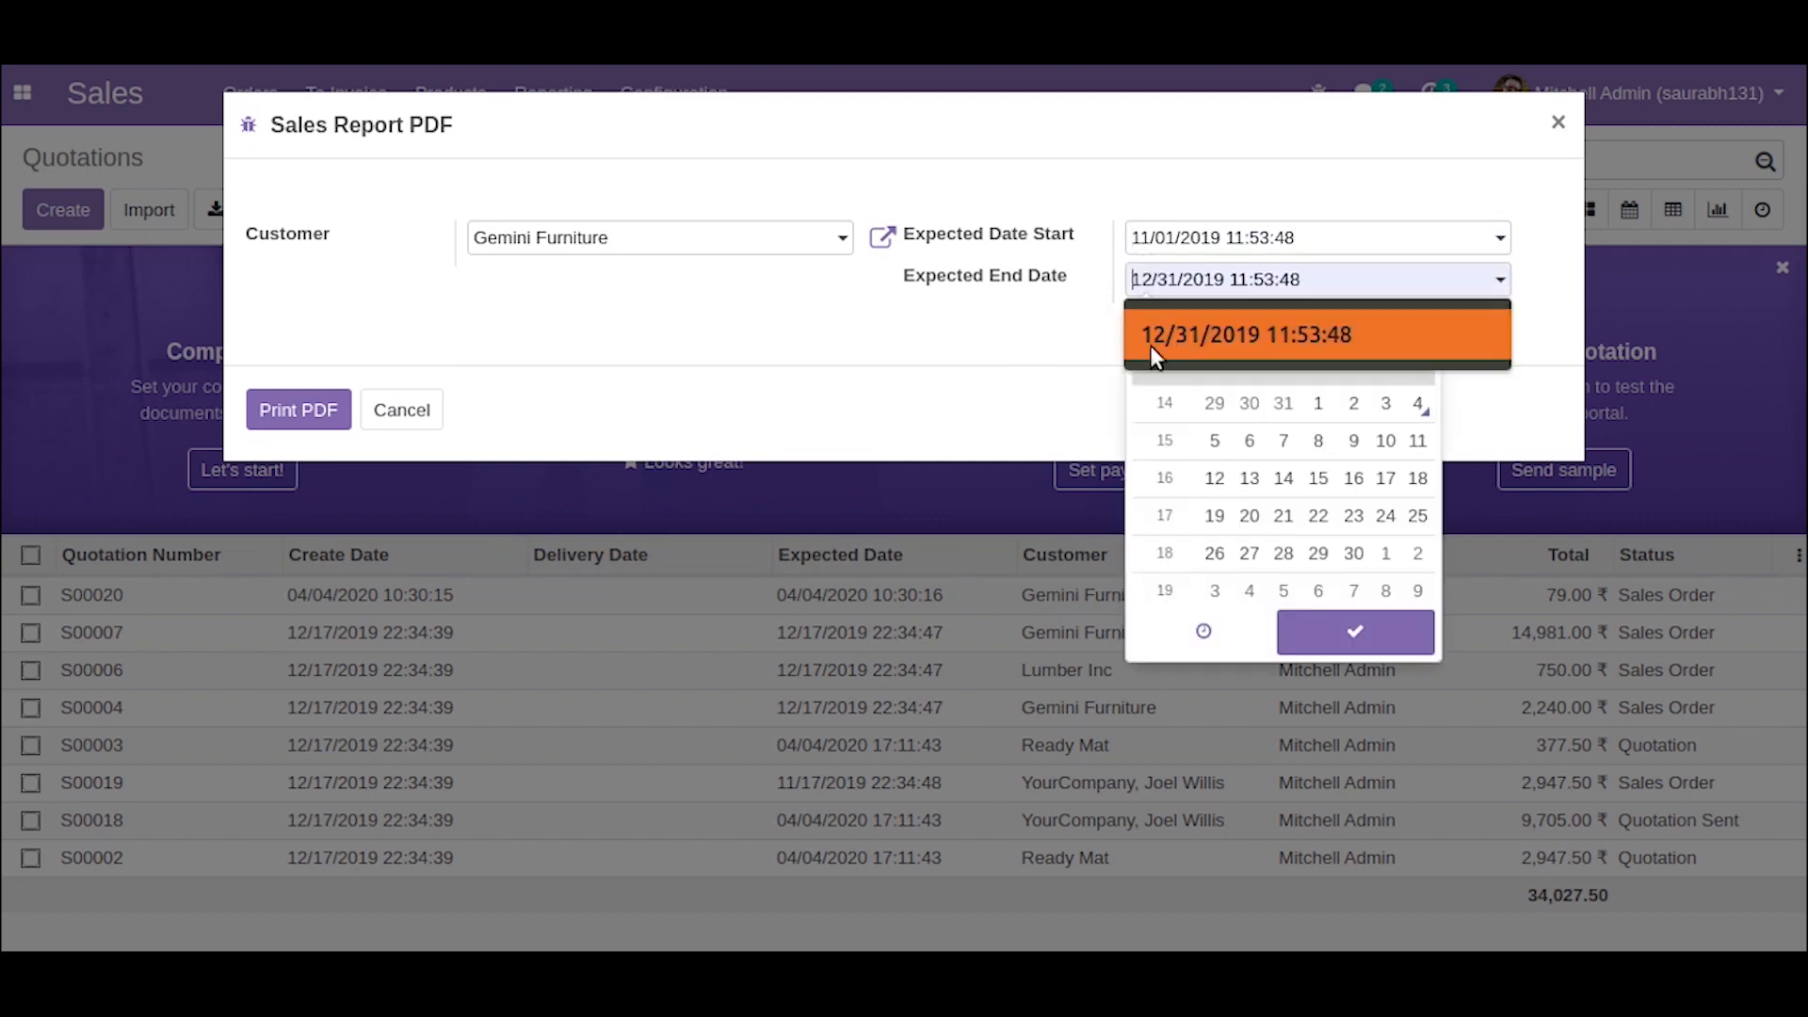
{"action": "left_click", "coordinate": [298, 409]}
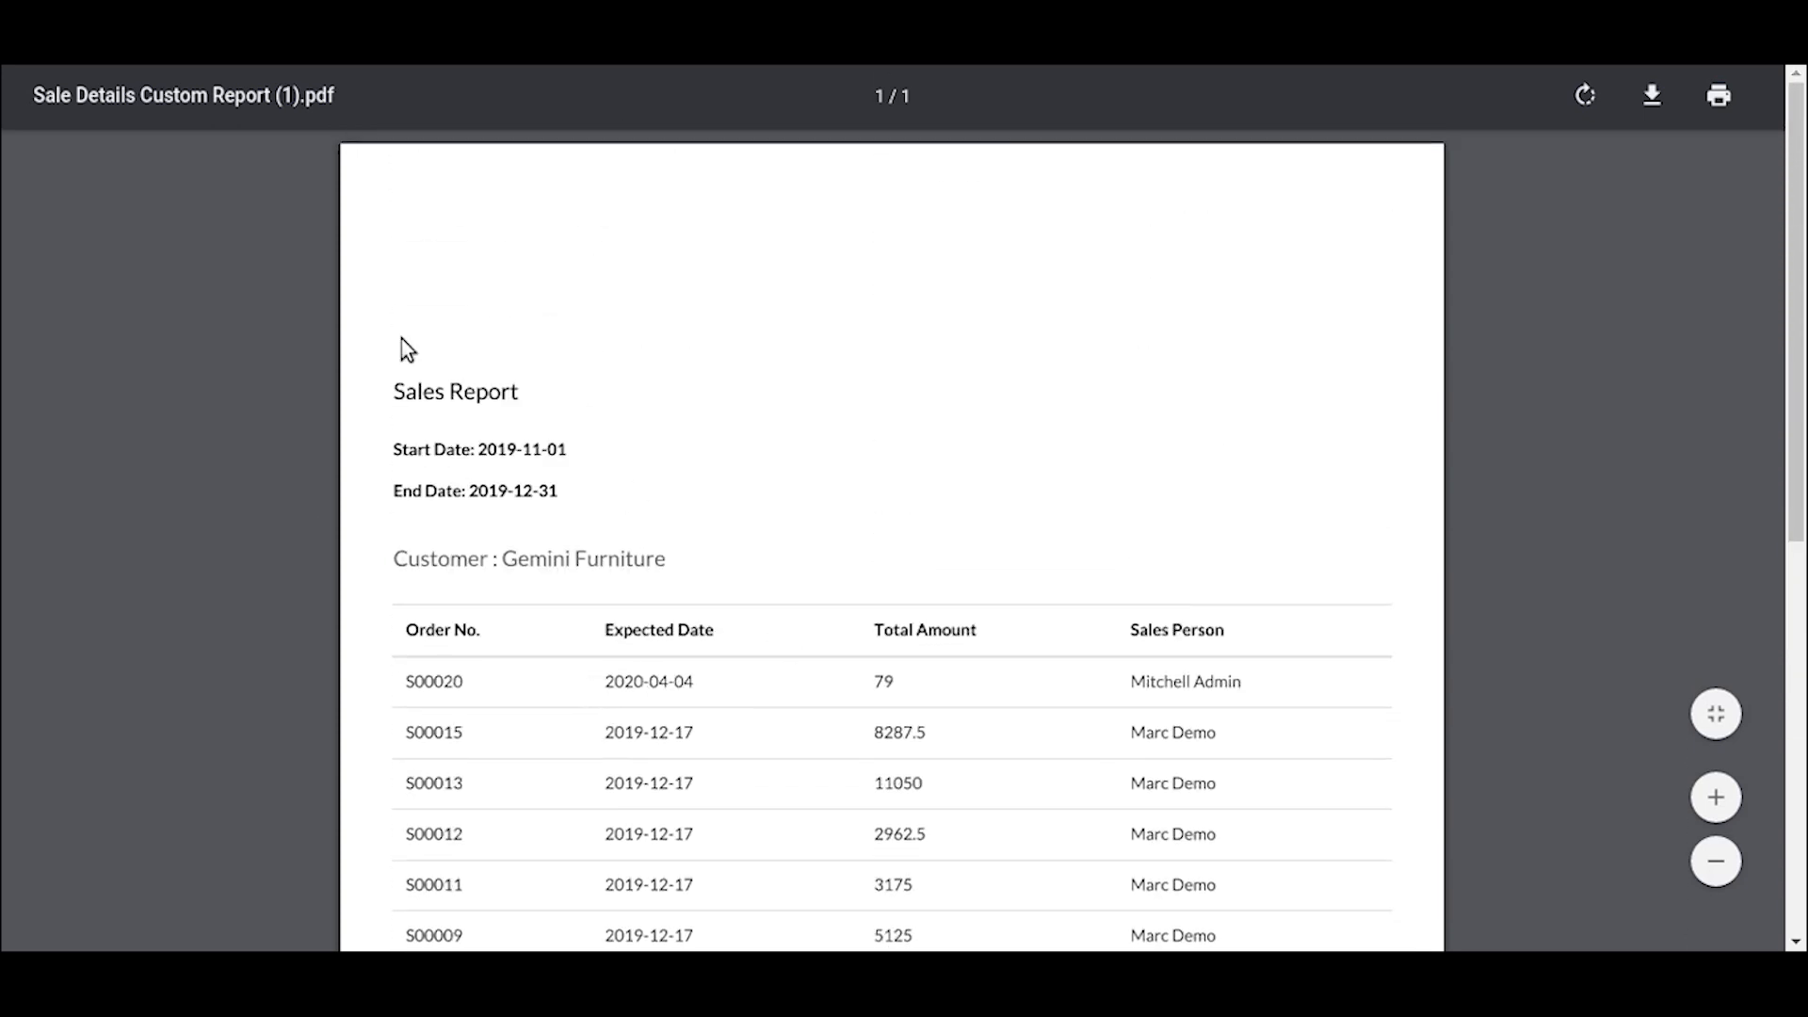
Scroll the Sale Details Custom Report PDF to see more Gemini Furniture orders.
{"action": "scroll", "scroll_direction": "down", "scroll_amount": 3}
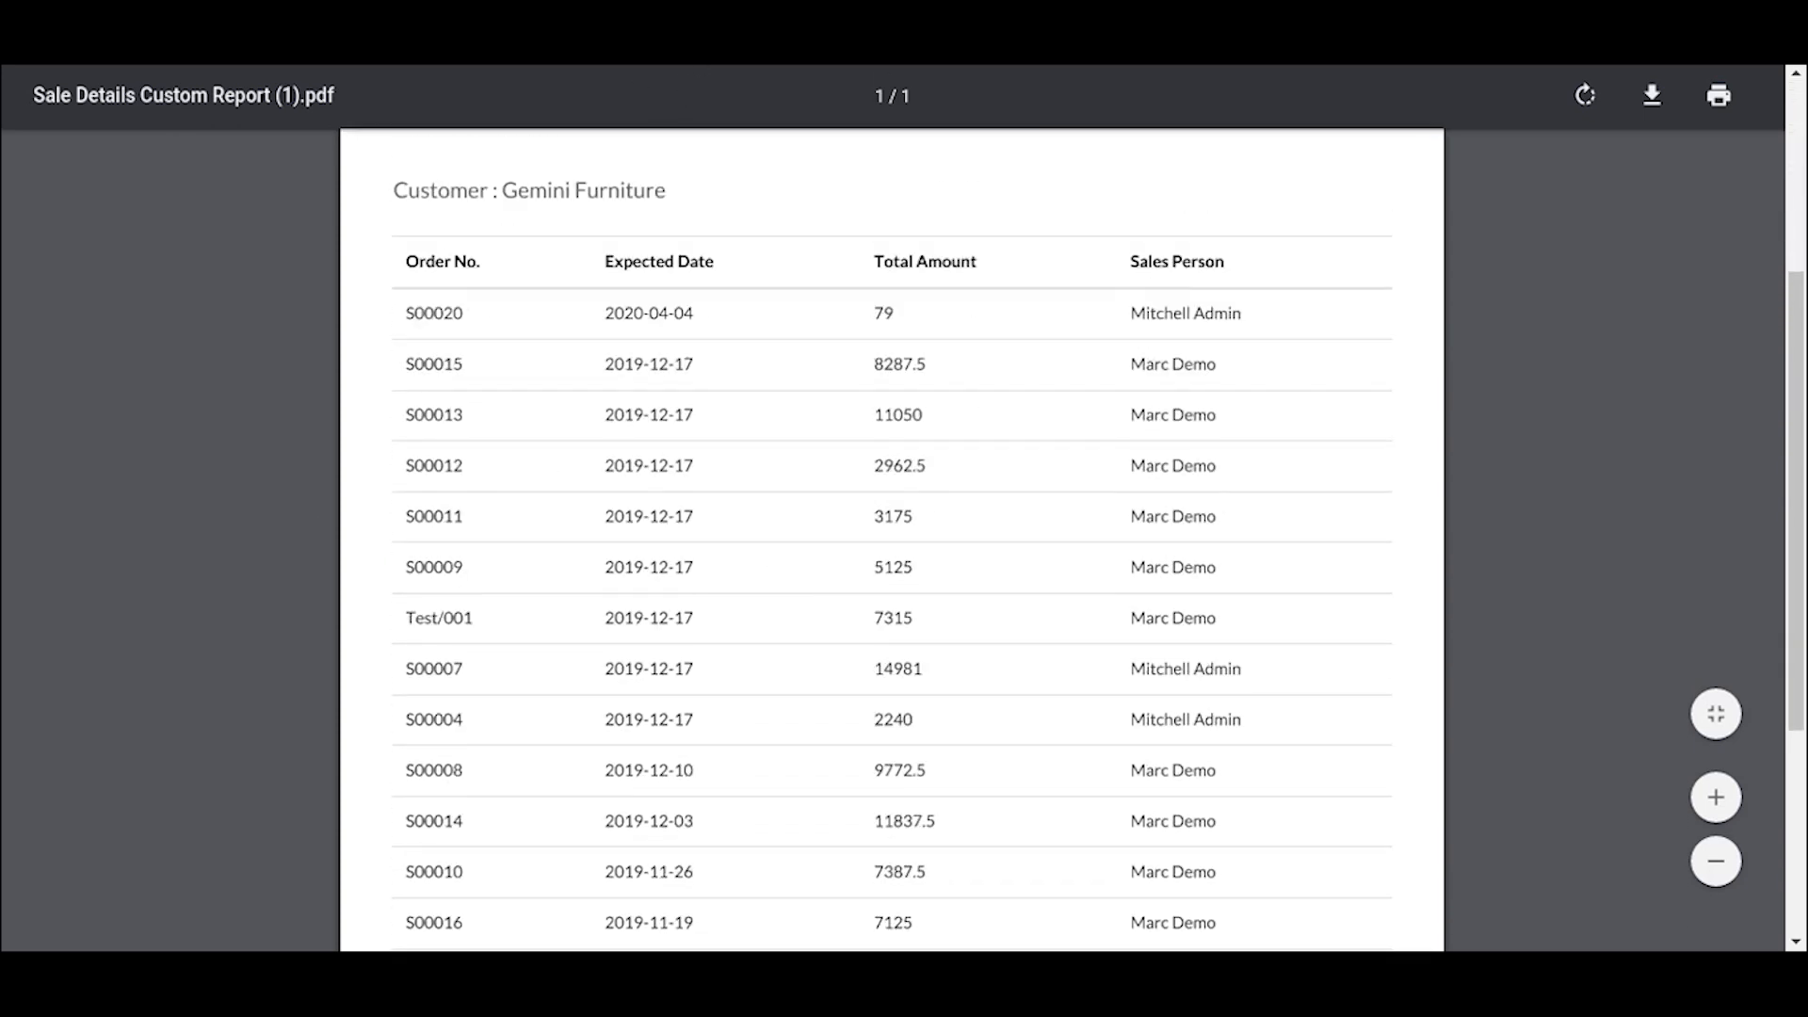